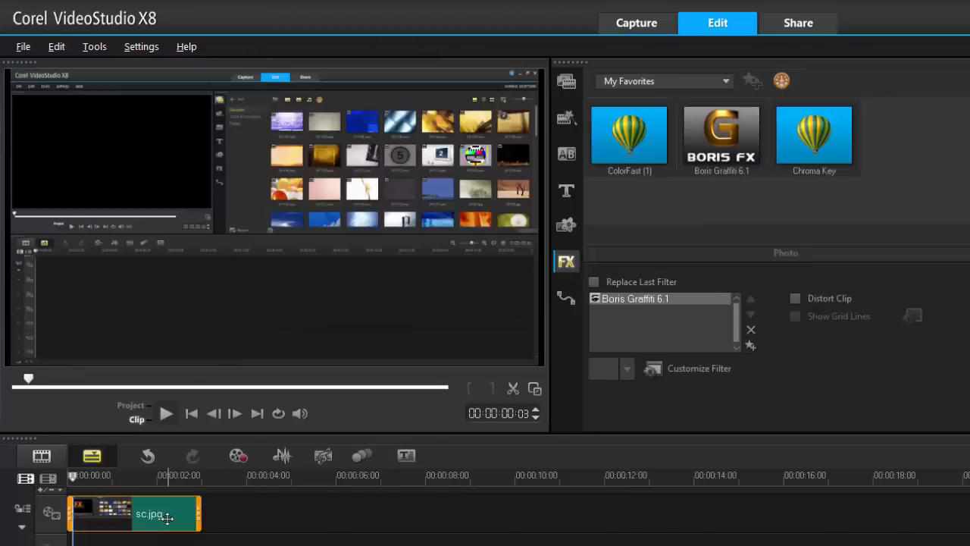
Launch the Boris Graffiti 6.1 editor for the clip's filter via Customize Filter.
click(698, 368)
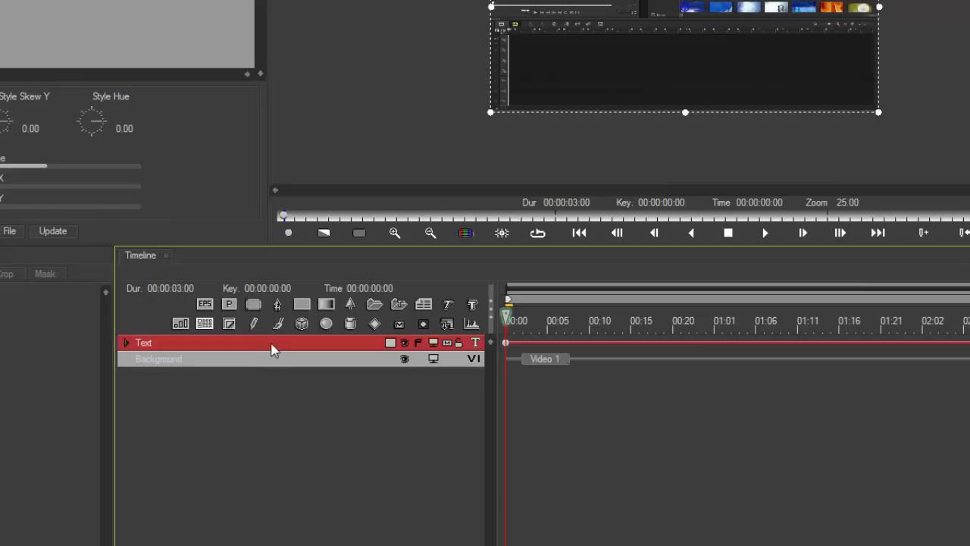
mouse_move(497, 264)
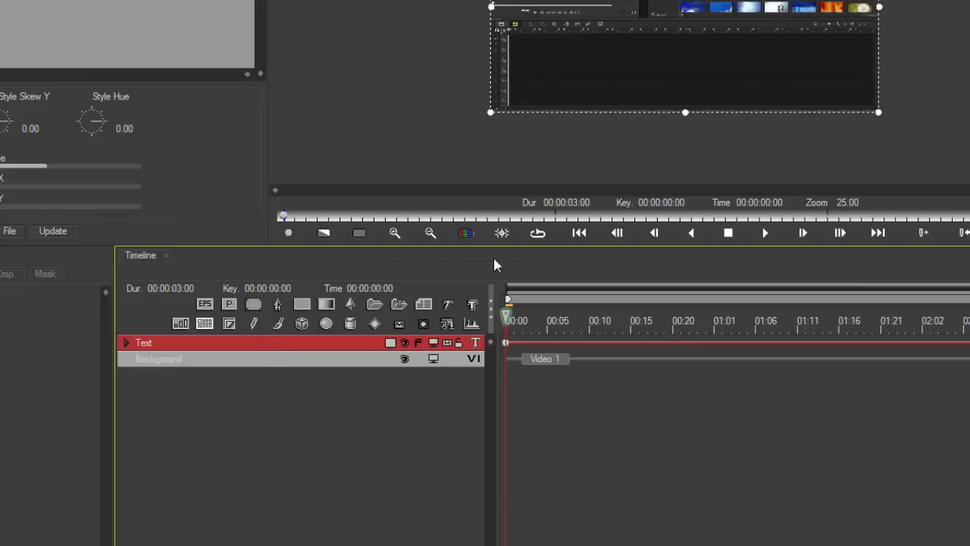
mouse_move(346, 482)
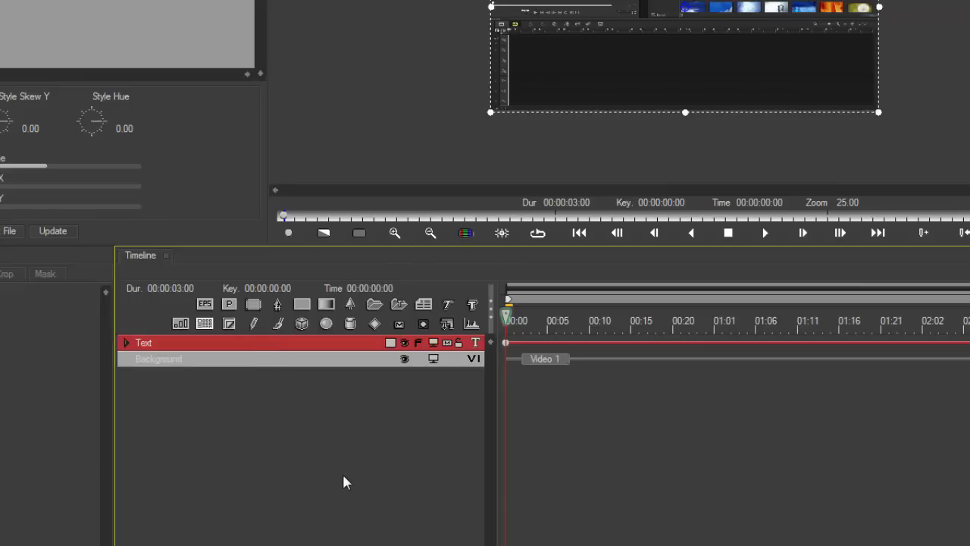
mouse_move(261, 351)
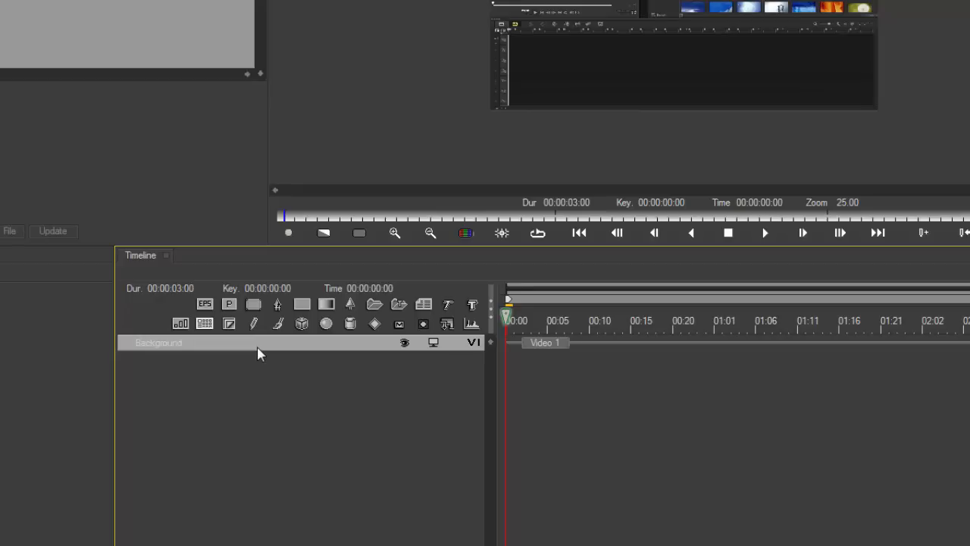
mouse_move(203, 356)
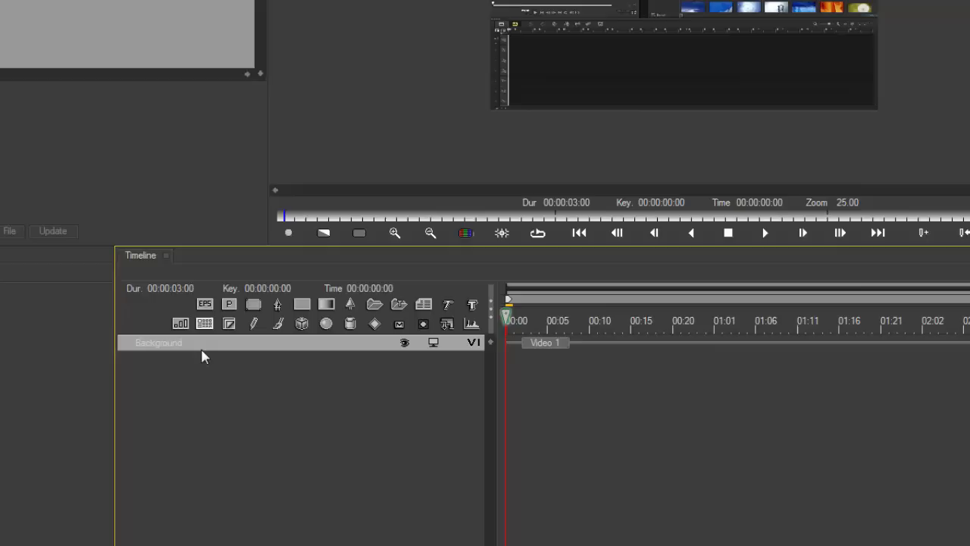
Select the Background track so its media controls are shown after the Text track is gone.
click(158, 342)
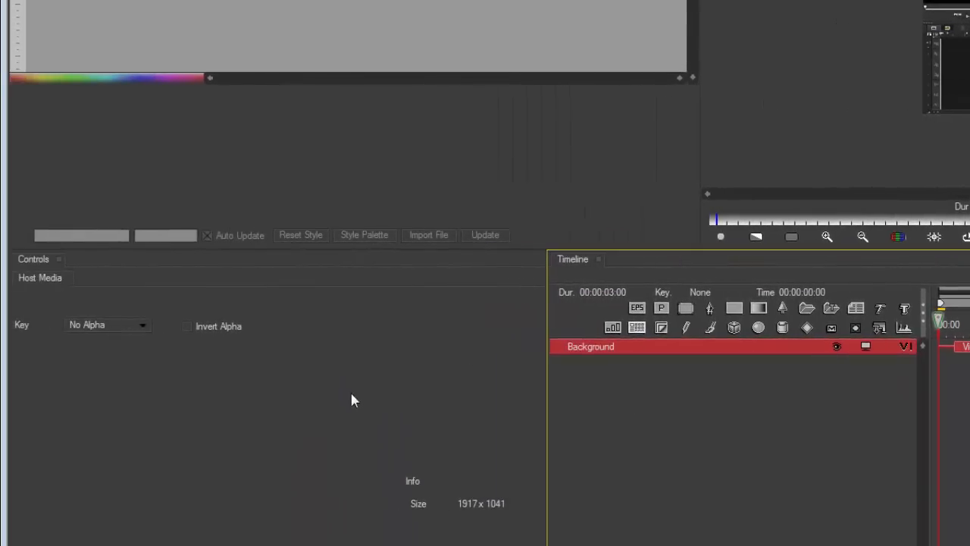
mouse_move(155, 398)
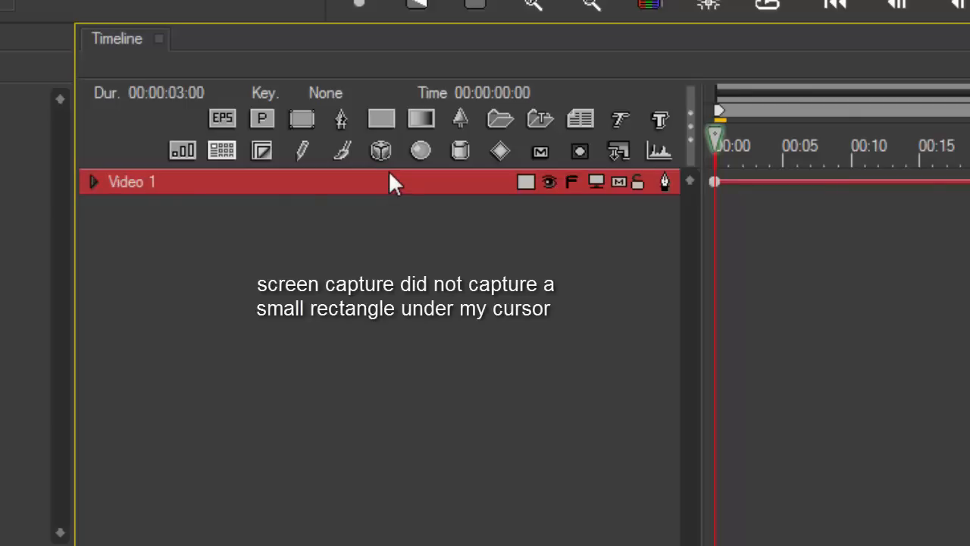
mouse_move(376, 185)
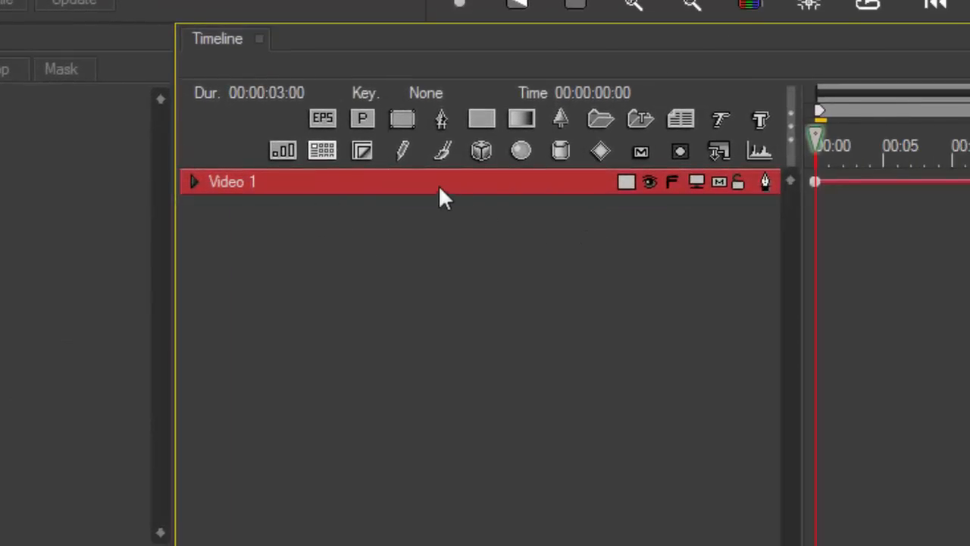
mouse_move(634, 209)
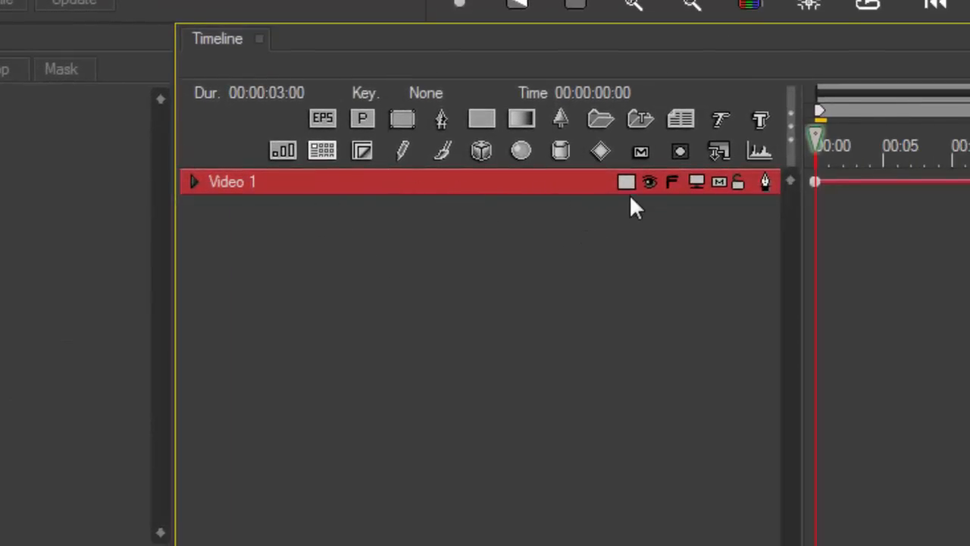
mouse_move(626, 182)
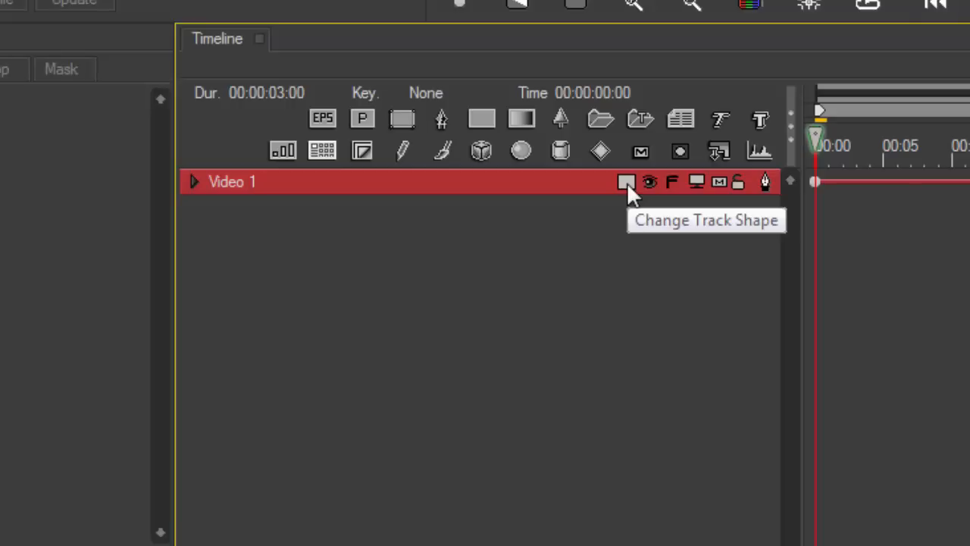
Change the Video 1 track shape to Page Turn.
click(627, 182)
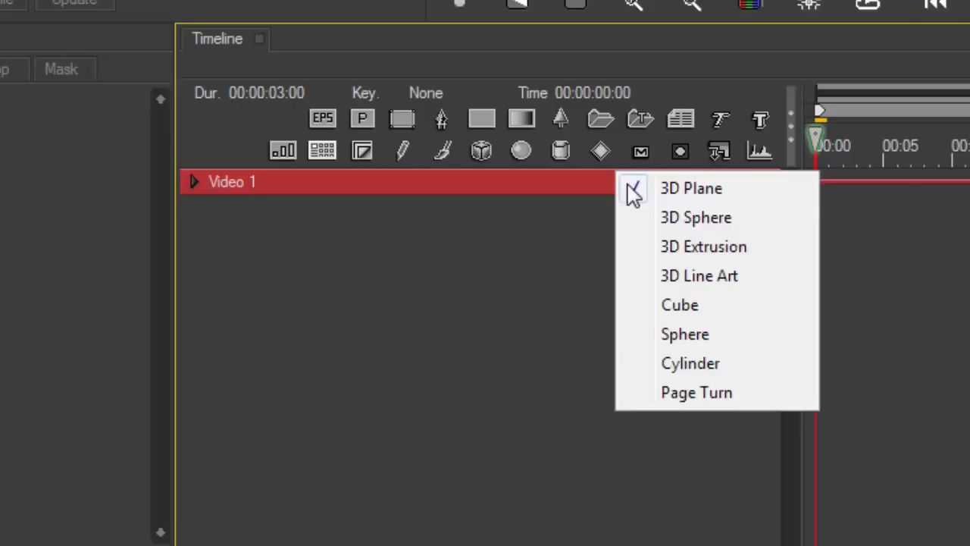
click(697, 391)
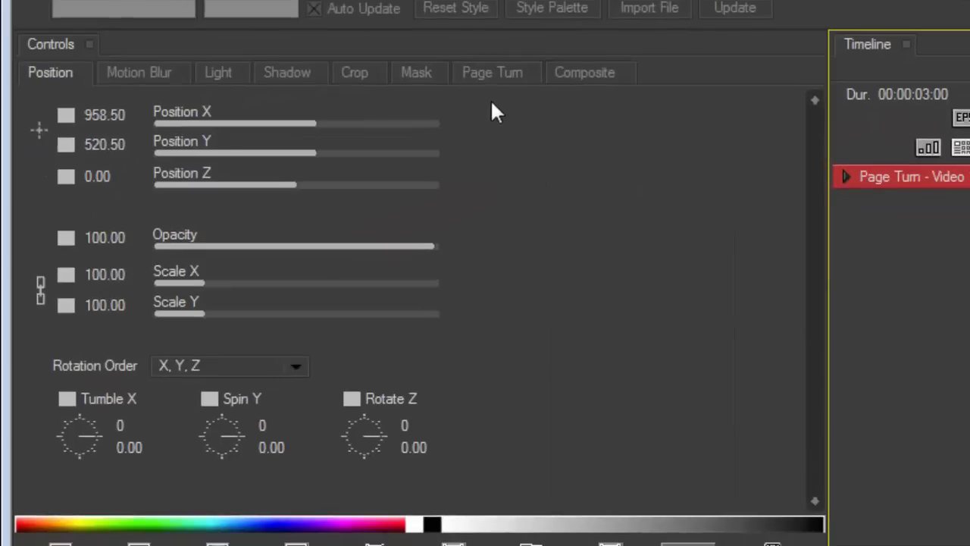
In the Page Turn controls, rotate the Direction dial so the clip curls over from its right edge.
click(491, 73)
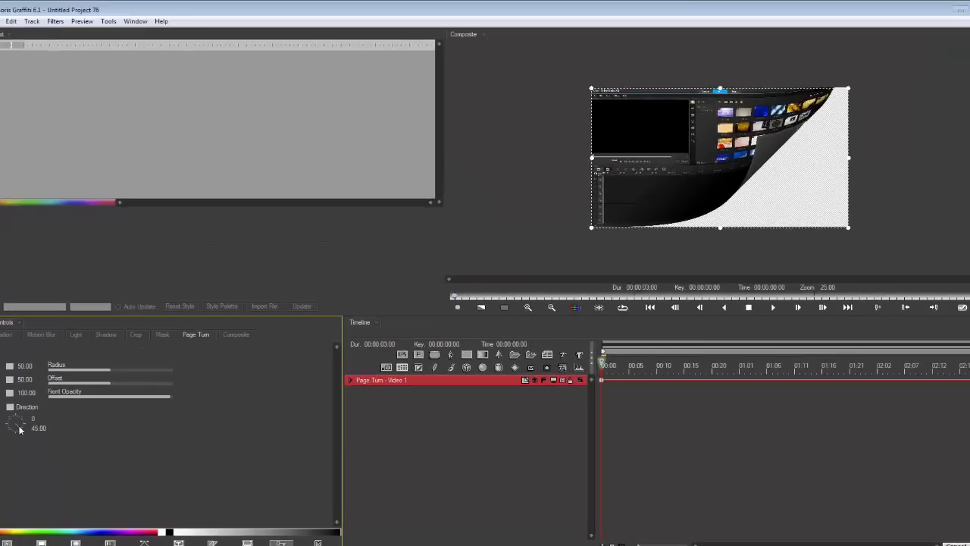
drag(17, 424, 12, 432)
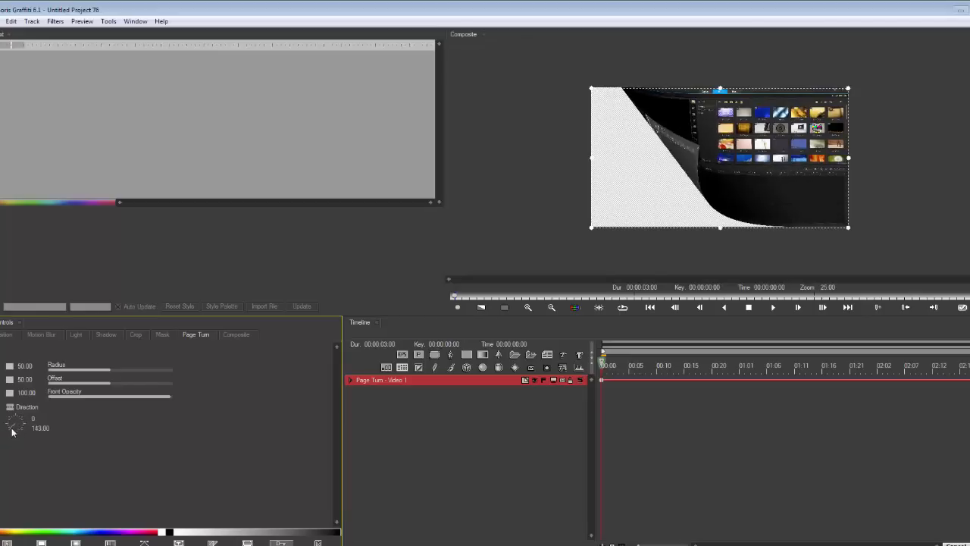
drag(12, 431, 21, 417)
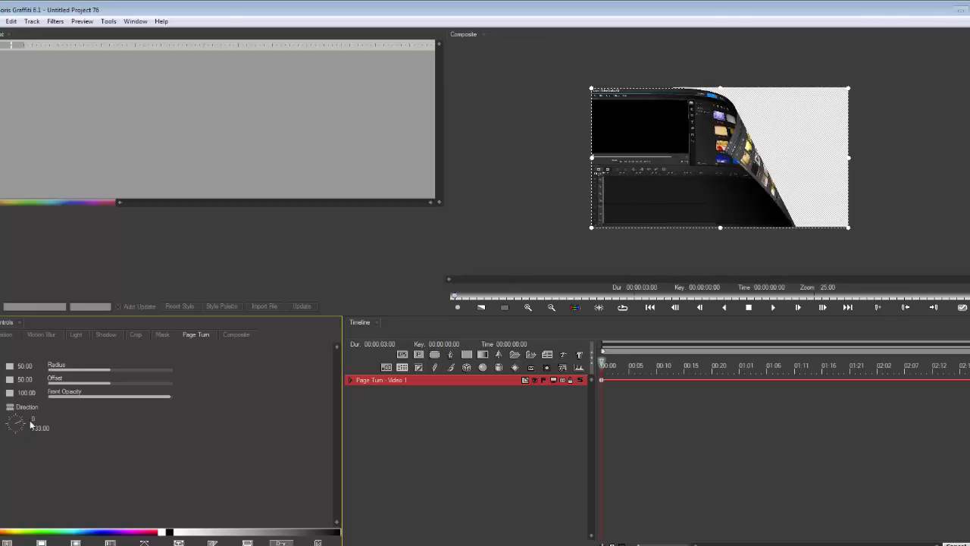
drag(17, 423, 23, 426)
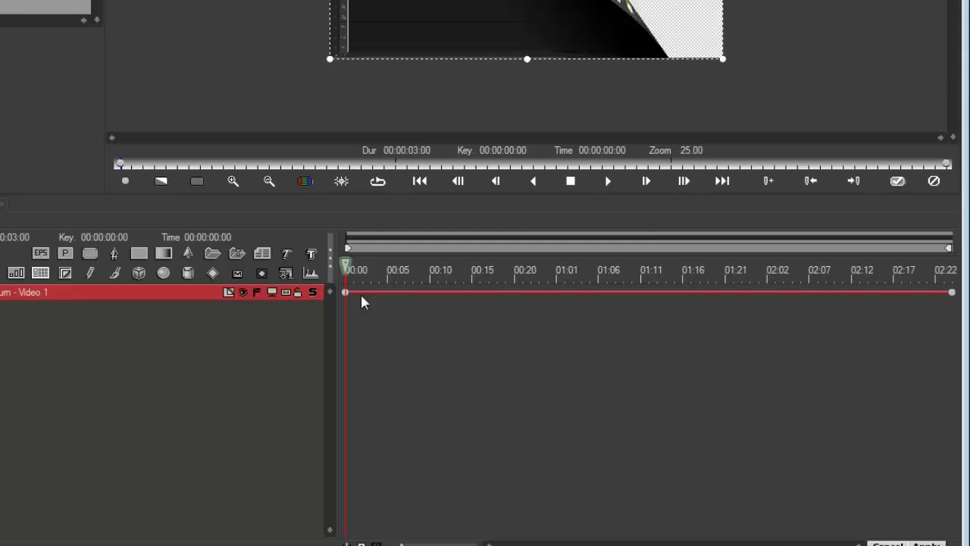
mouse_move(952, 297)
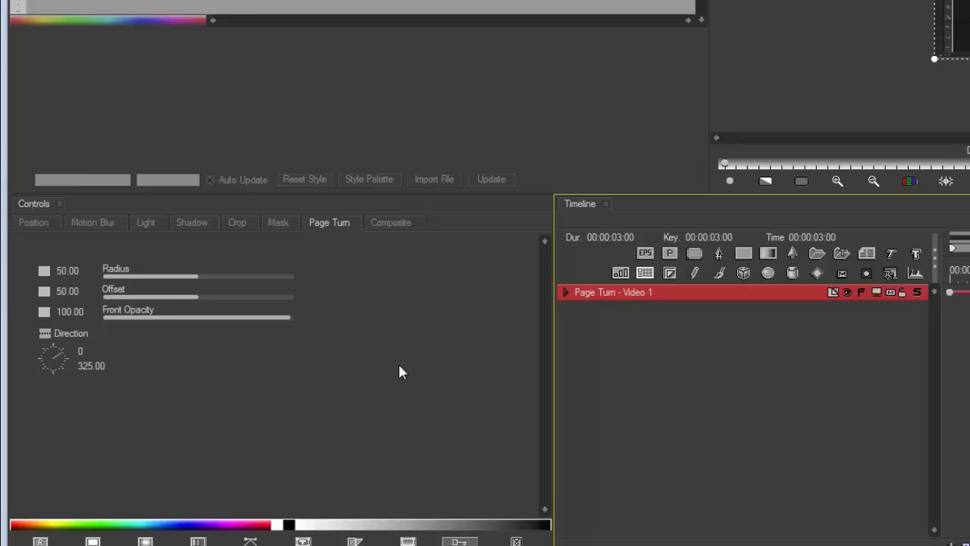
mouse_move(397, 376)
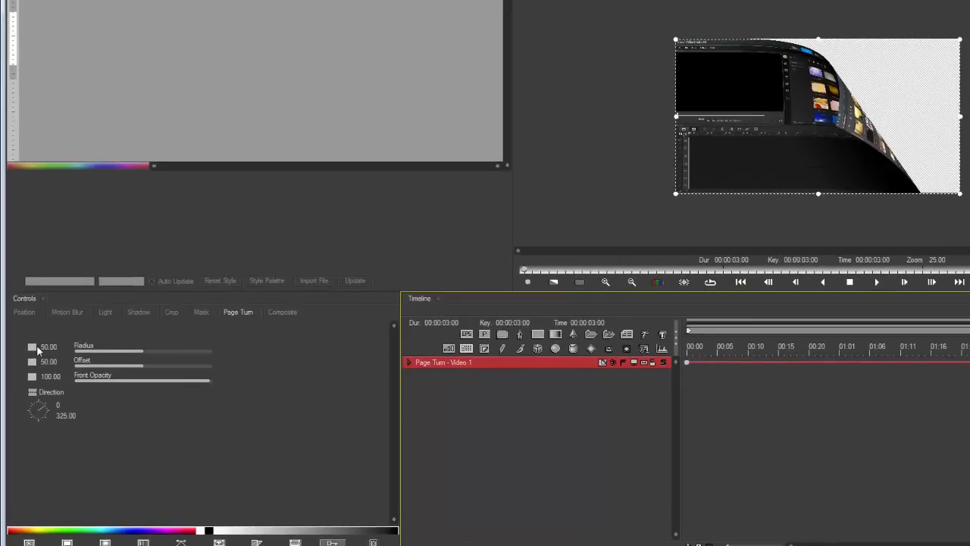
Enable keyframes for the Page Turn Radius and Offset values at 3 seconds.
click(33, 347)
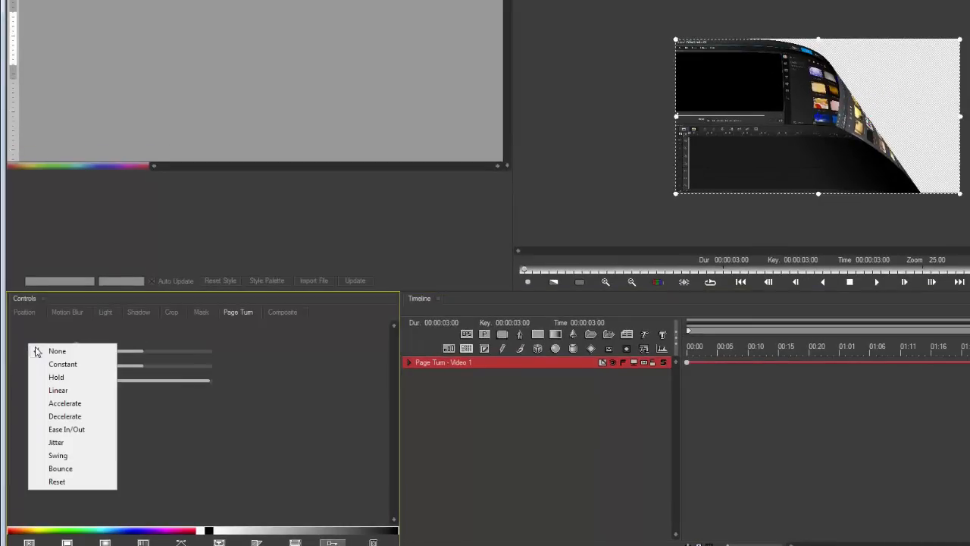
click(58, 350)
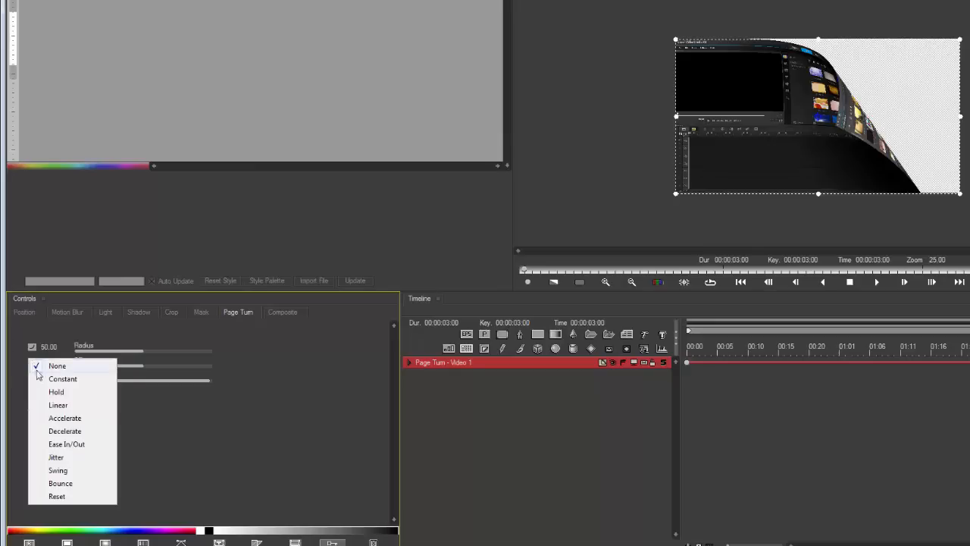
click(62, 379)
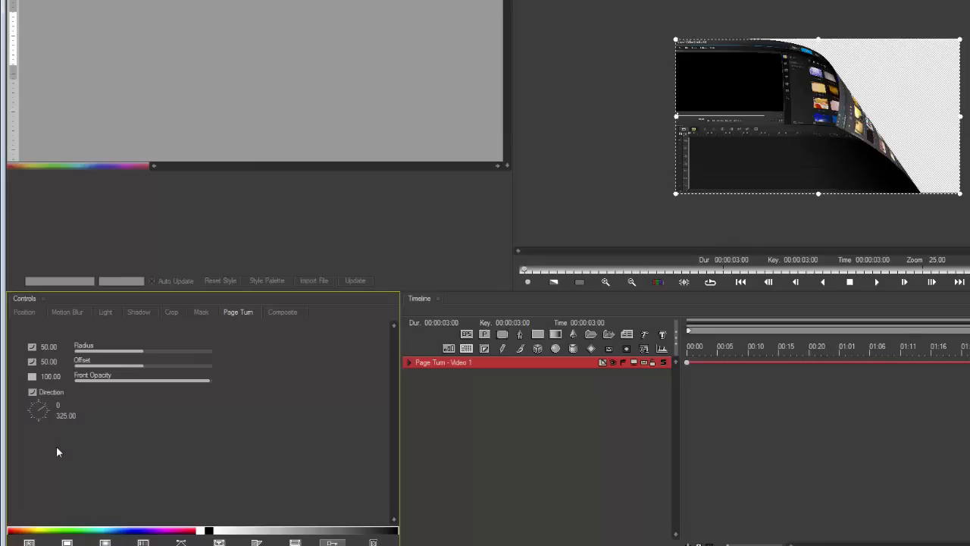
mouse_move(761, 225)
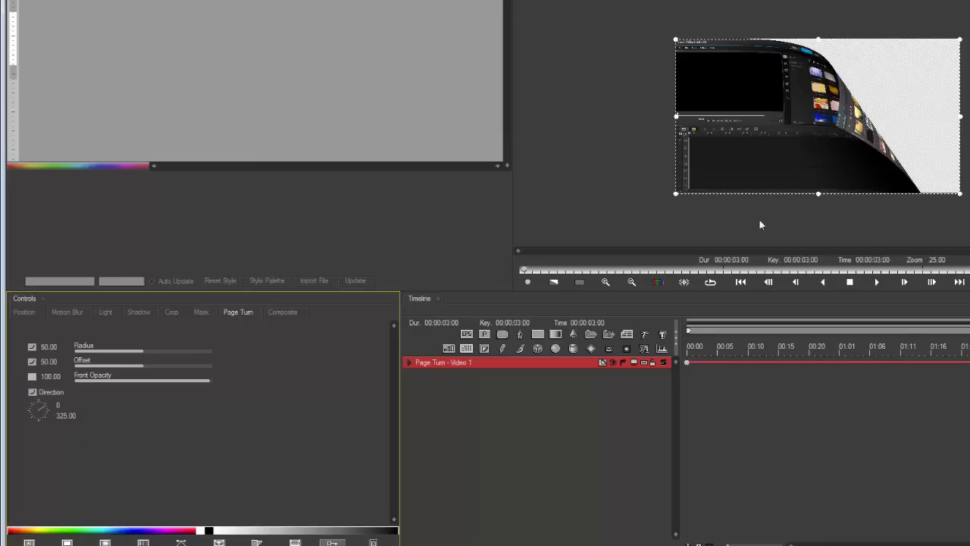
mouse_move(319, 302)
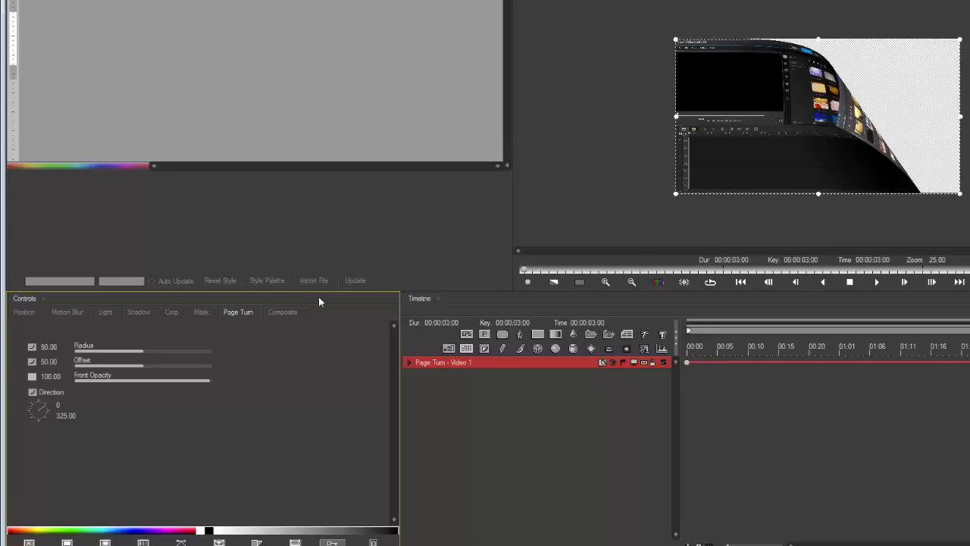
Set the Page Turn direction to about 24 degrees and raise Offset to 100 so the image turns fully away.
drag(140, 364, 139, 364)
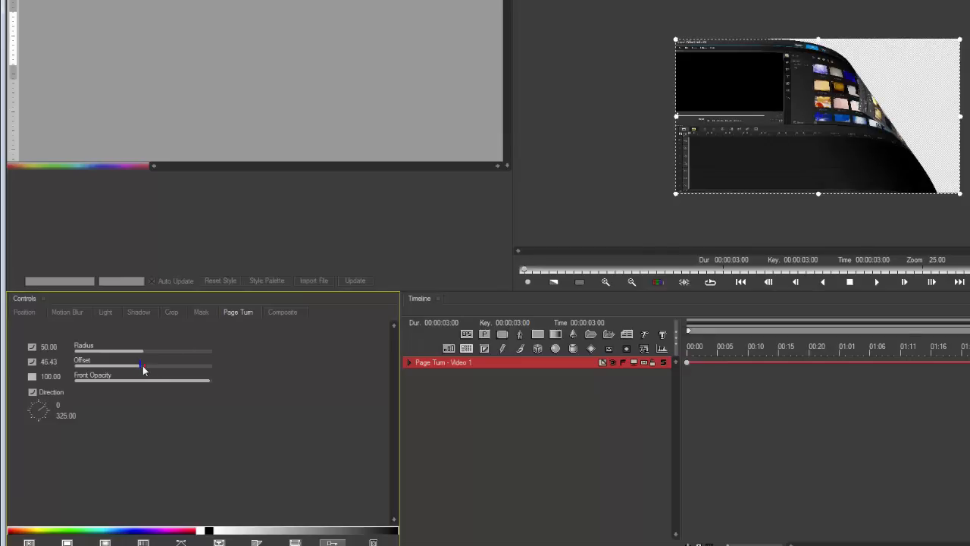
drag(141, 366, 194, 366)
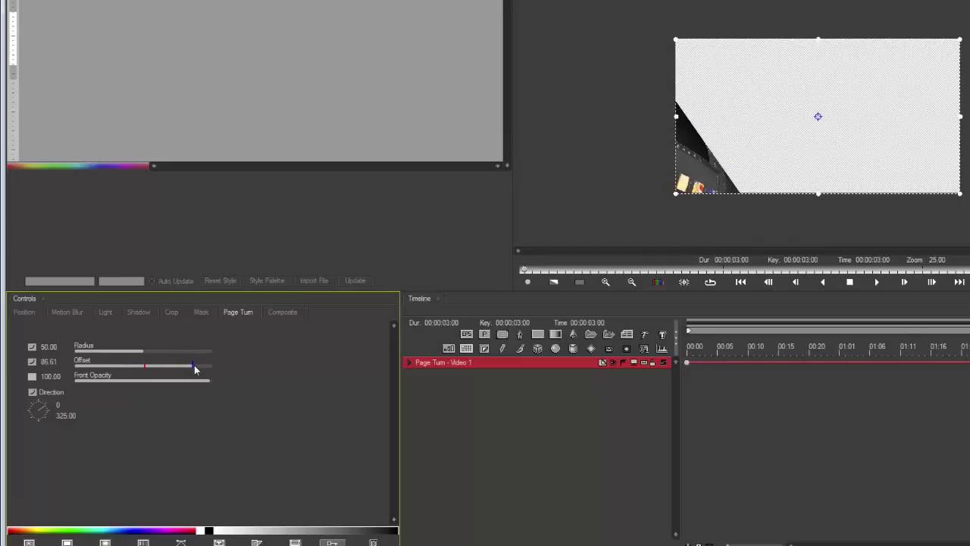
drag(194, 365, 188, 365)
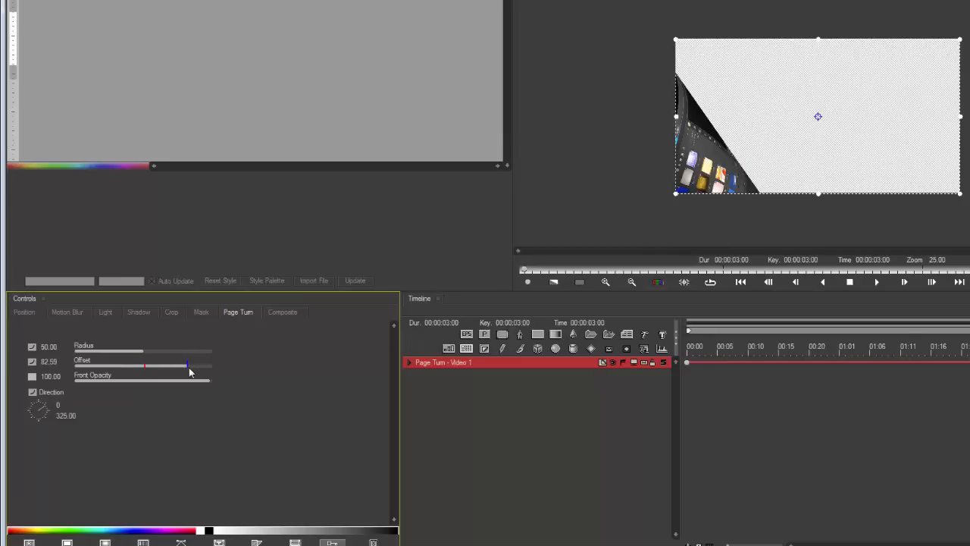
drag(188, 365, 144, 366)
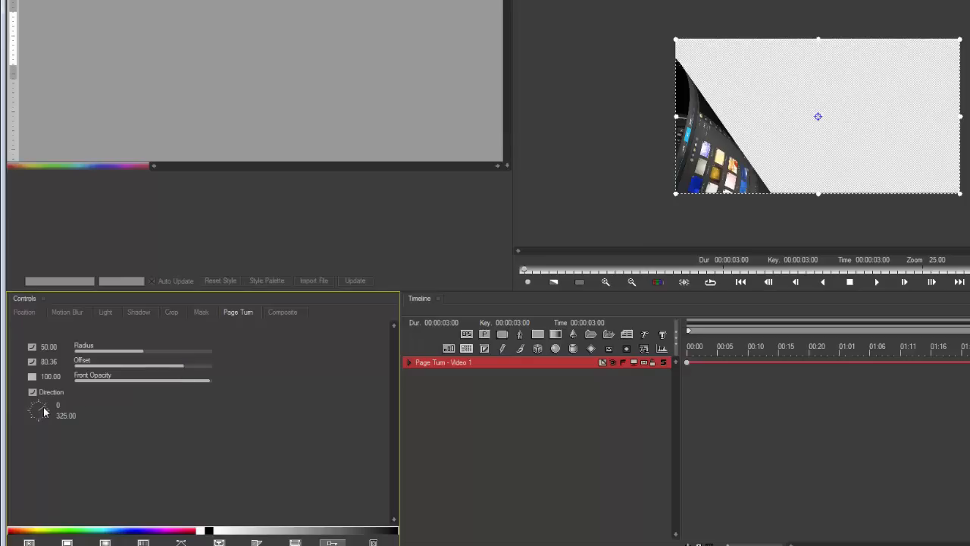
drag(38, 409, 43, 407)
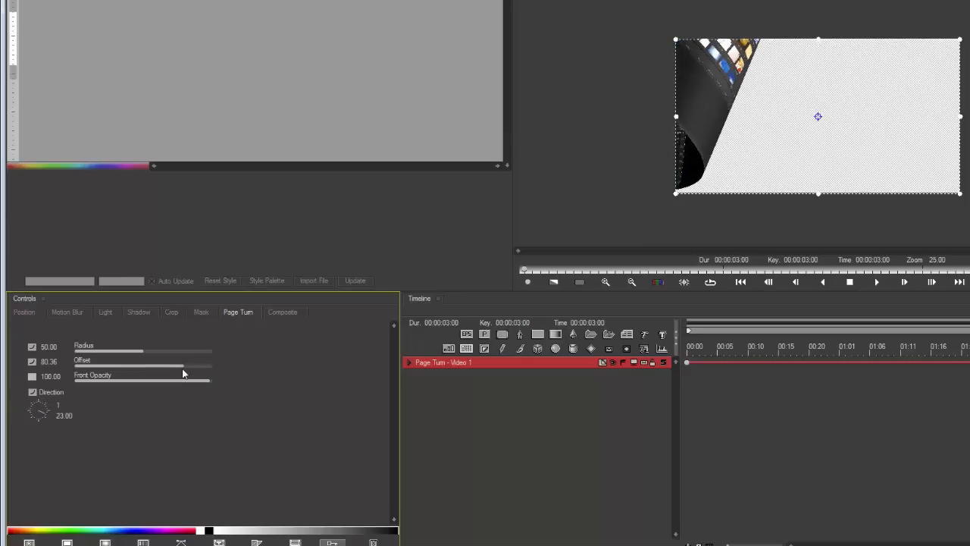
drag(182, 365, 204, 366)
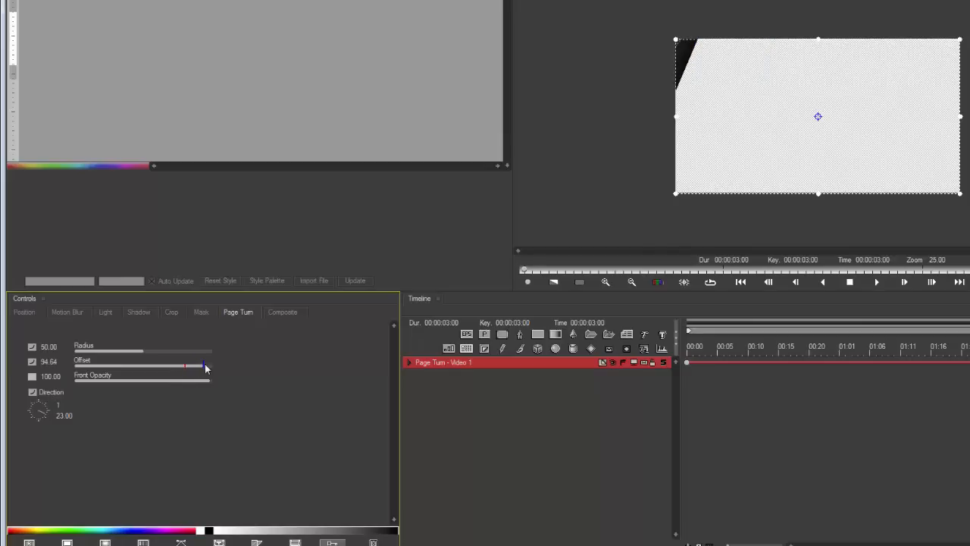
drag(185, 365, 210, 365)
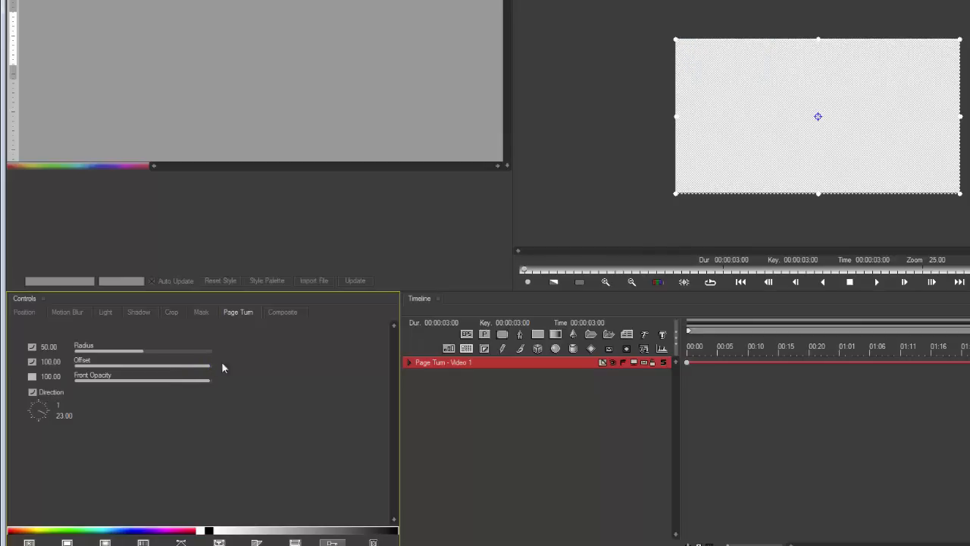
click(879, 345)
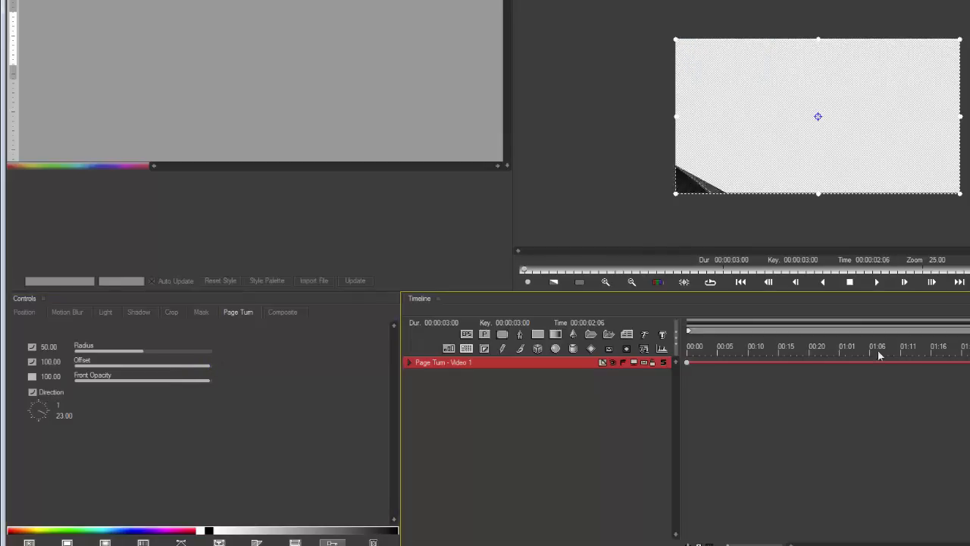
click(685, 334)
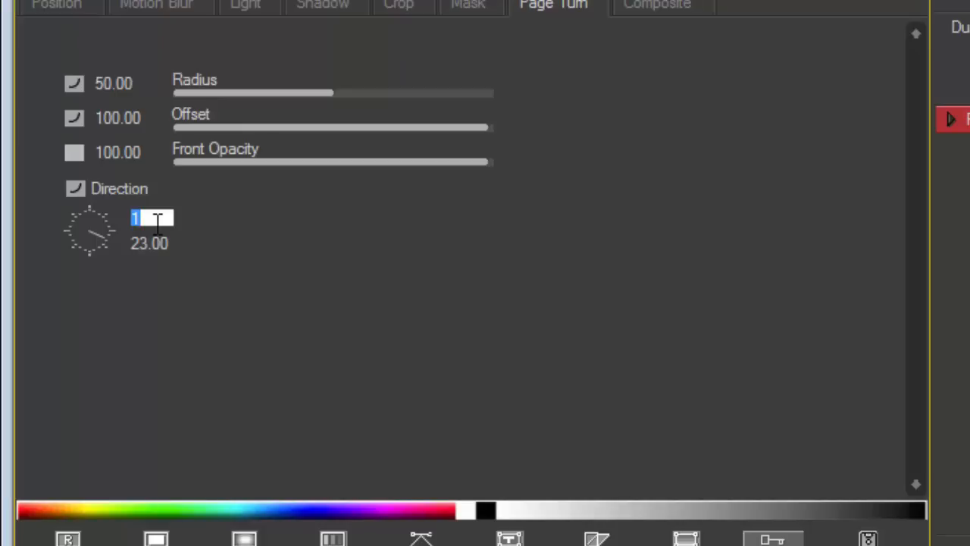
Enter 0 in the Direction revolutions field, leaving only the 23-degree angle.
text(0)
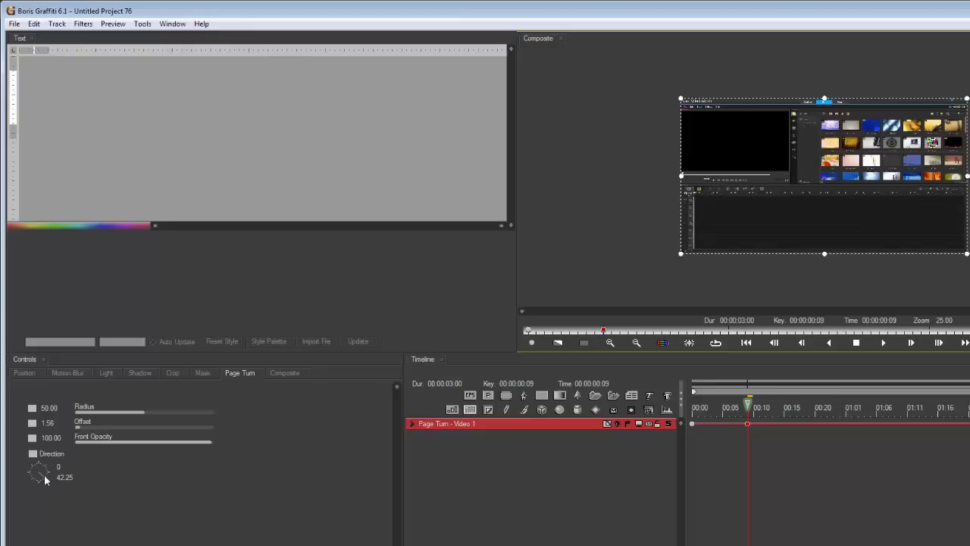
Enable Direction keyframing, then raise the Offset and angle the turn to about 24 degrees at later times.
click(33, 453)
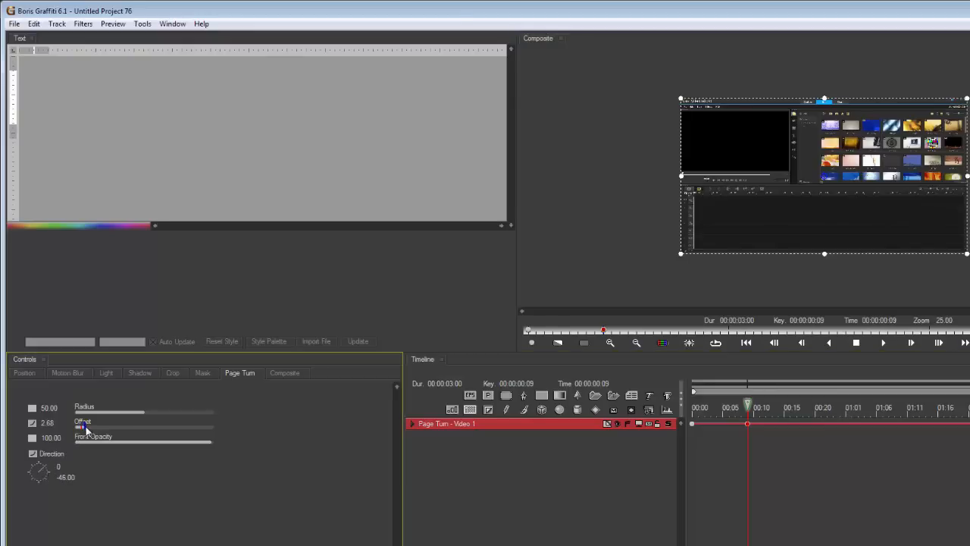
drag(81, 423, 112, 423)
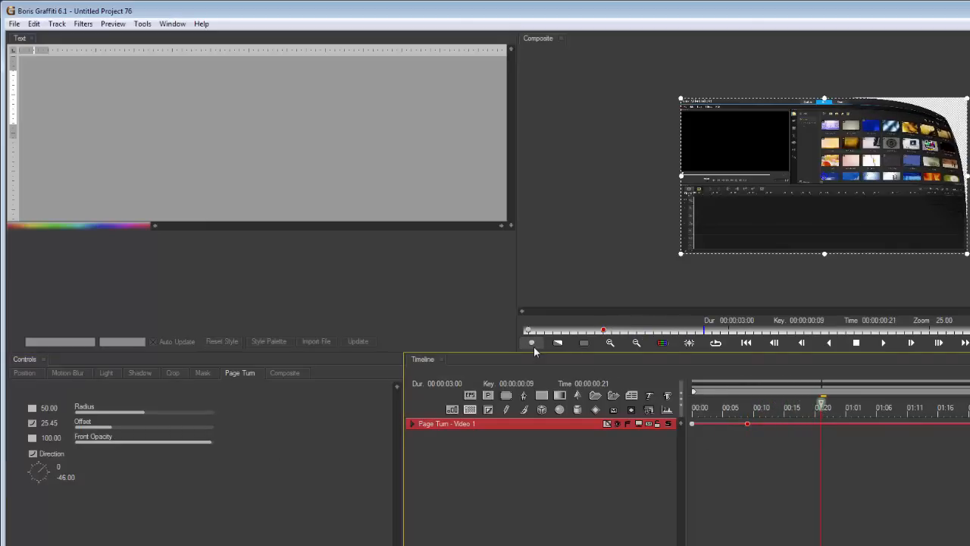
drag(40, 470, 44, 473)
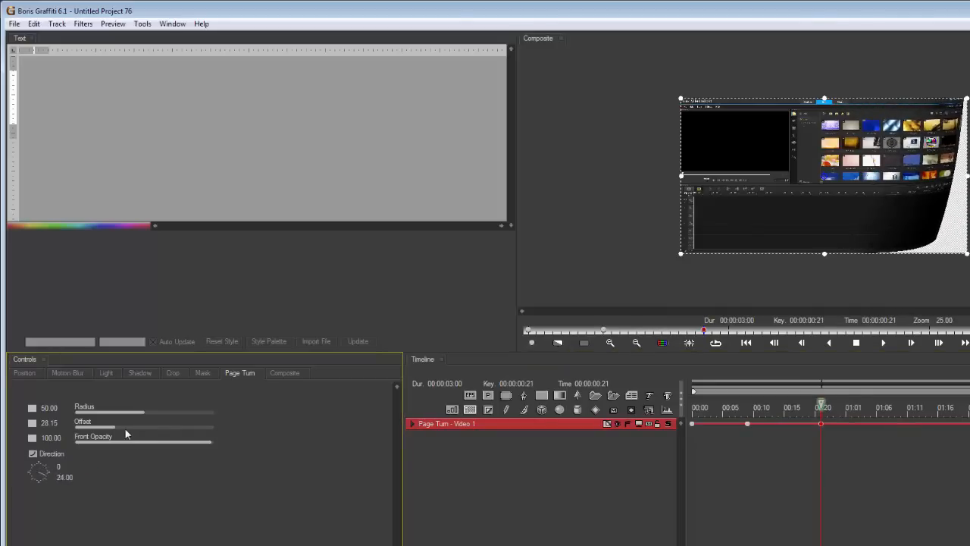
drag(118, 431, 143, 431)
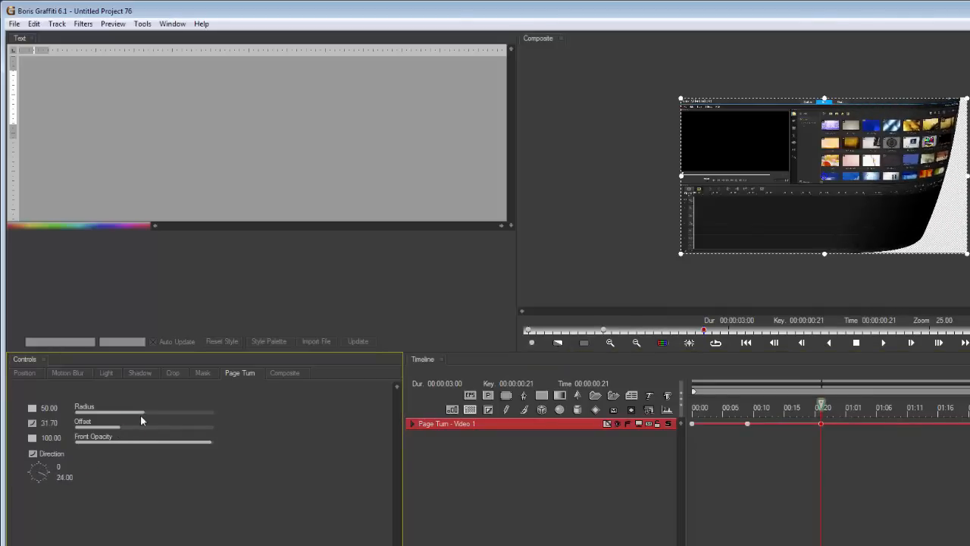
Tighten the curl Radius so the page peels away, then apply and return to VideoStudio.
drag(141, 412, 136, 416)
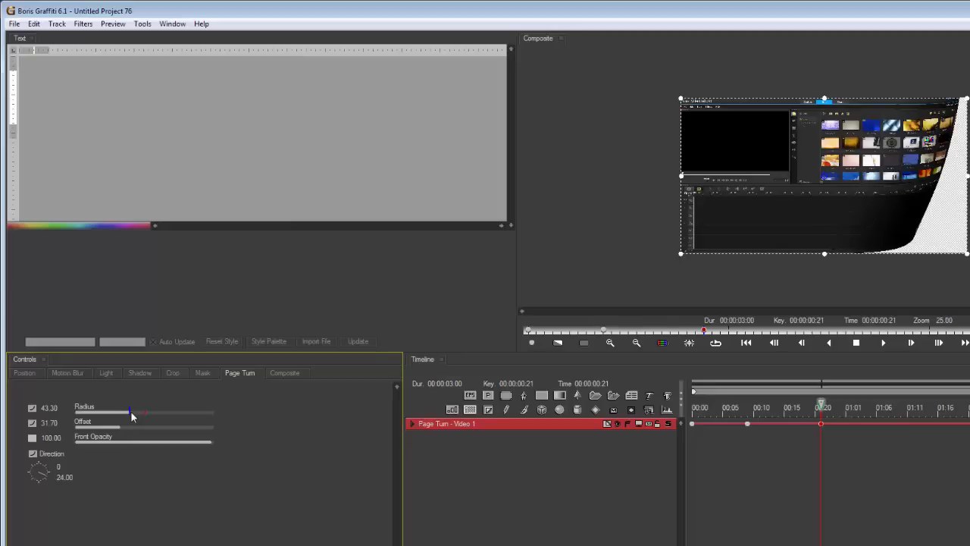
drag(130, 412, 109, 412)
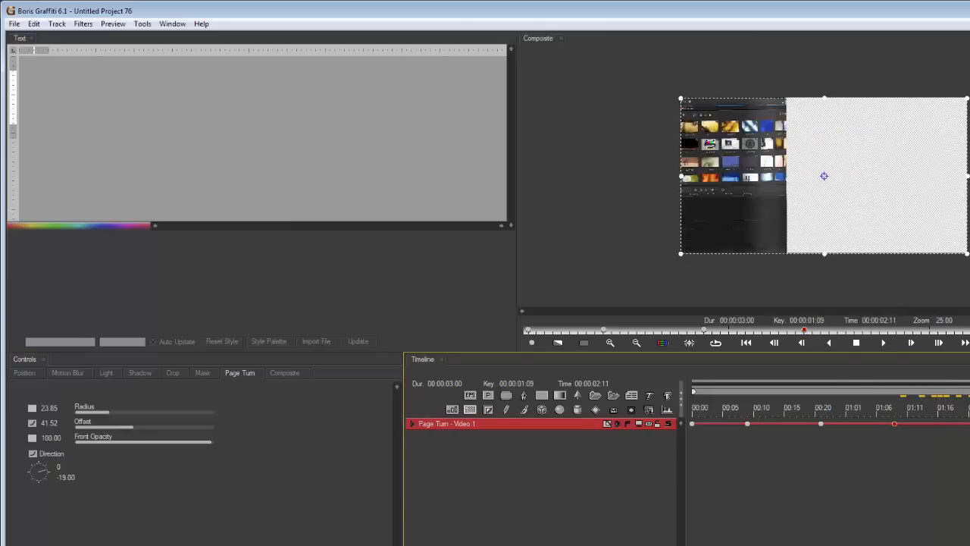
click(725, 406)
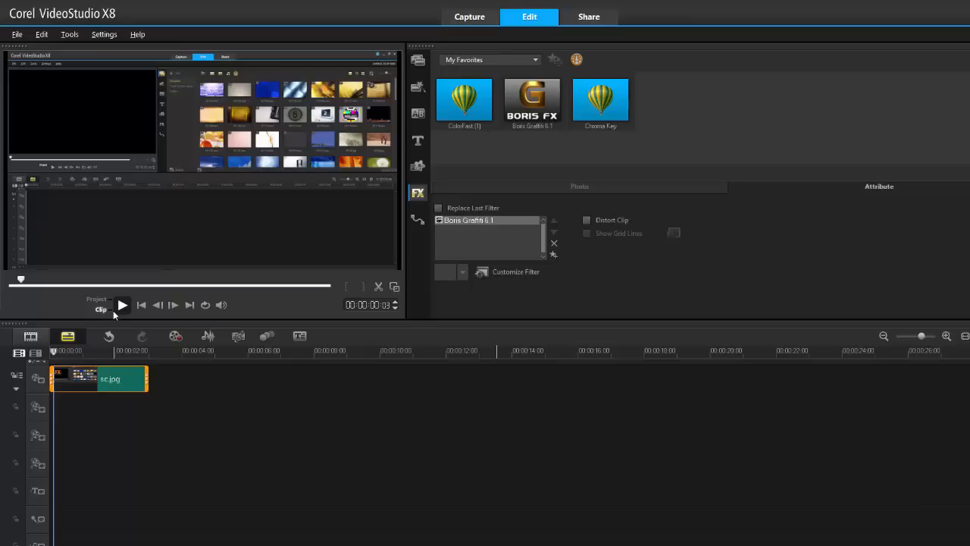
Play the clip to preview the page-turn animation, then pause it.
click(121, 305)
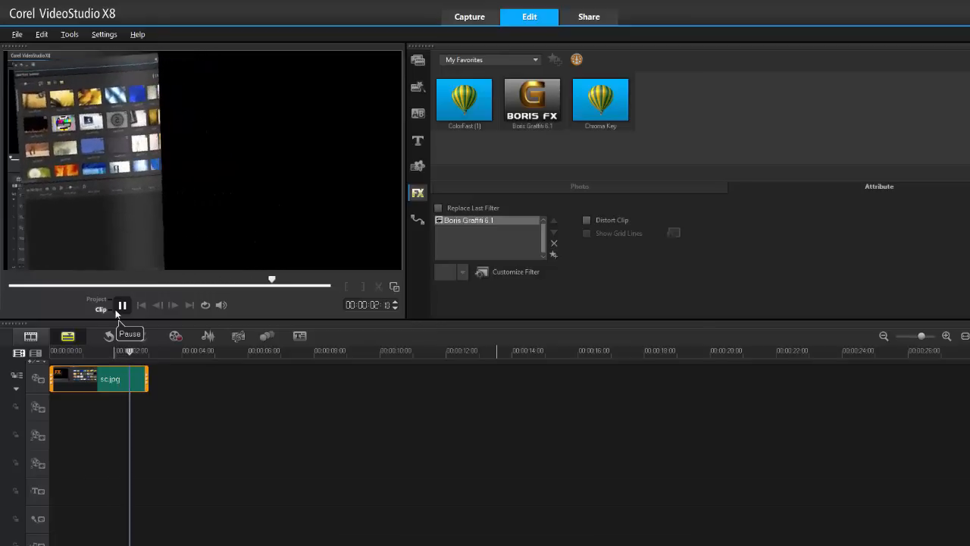
click(121, 305)
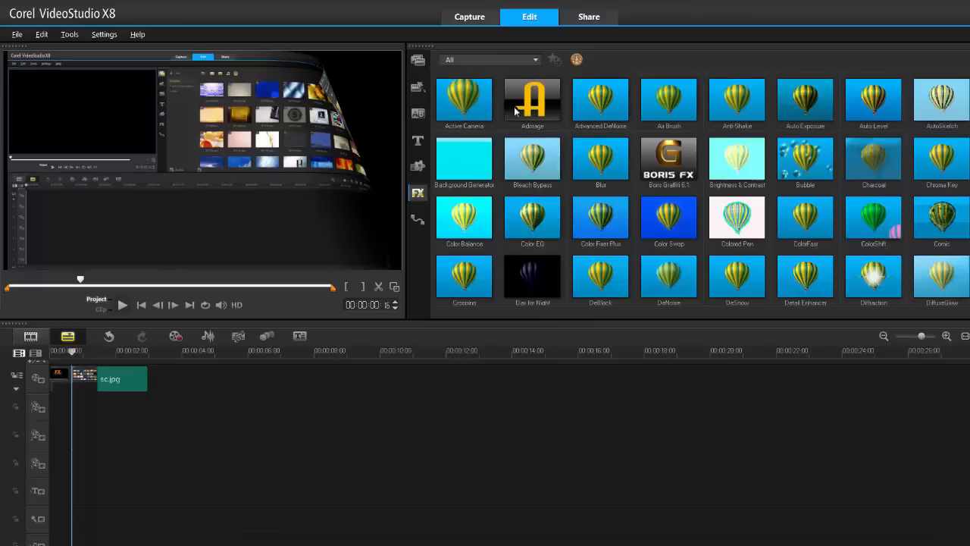
Add the Water Flow filter to the clip and set its Level to 5.
scroll(down, 3)
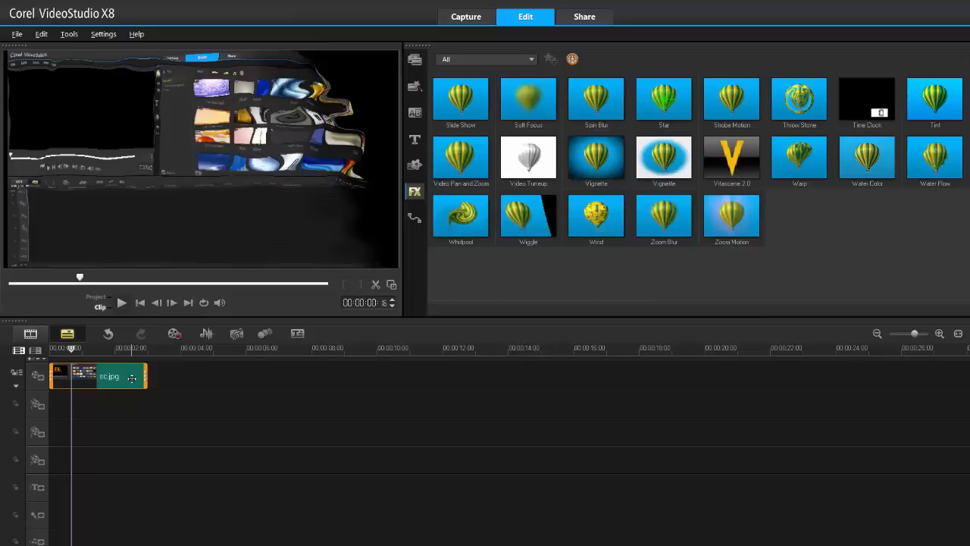
double_click(934, 159)
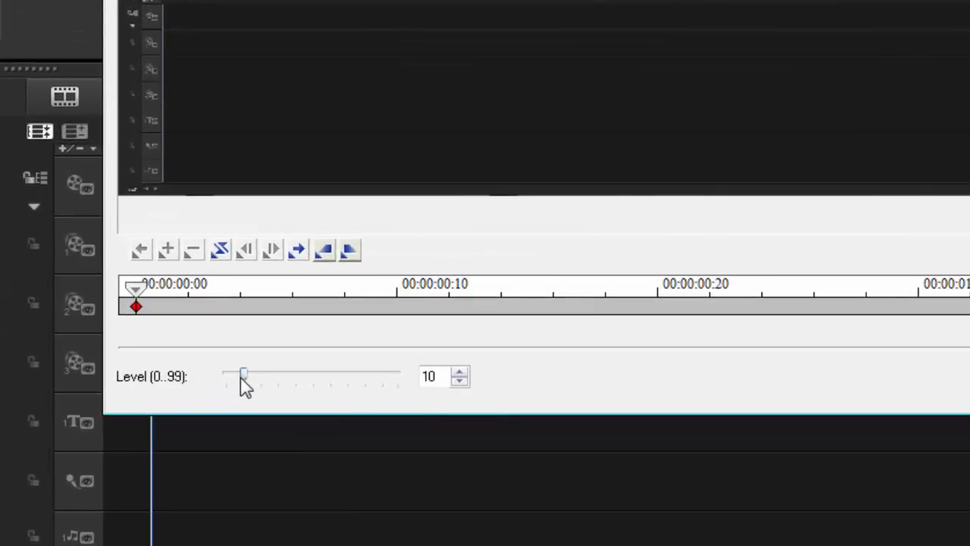
drag(242, 376, 233, 376)
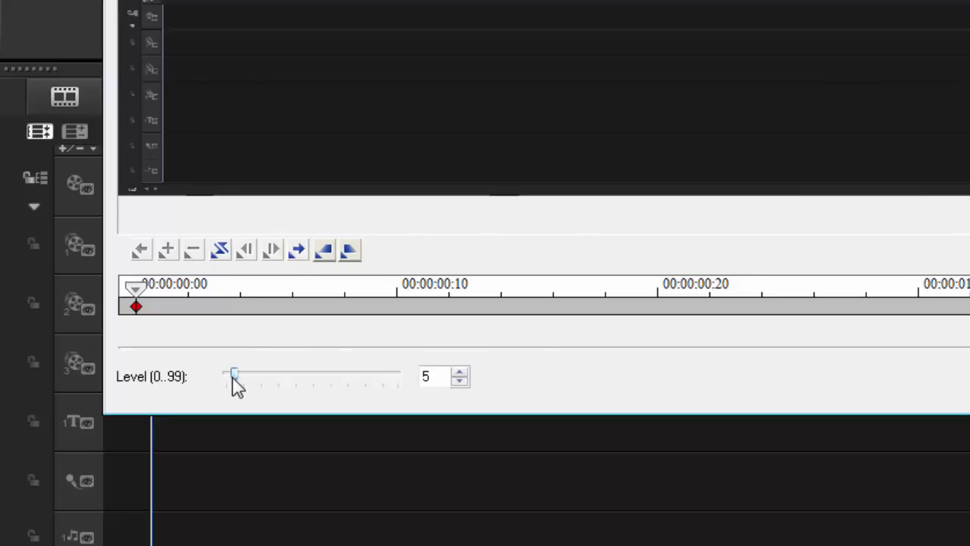
mouse_move(144, 309)
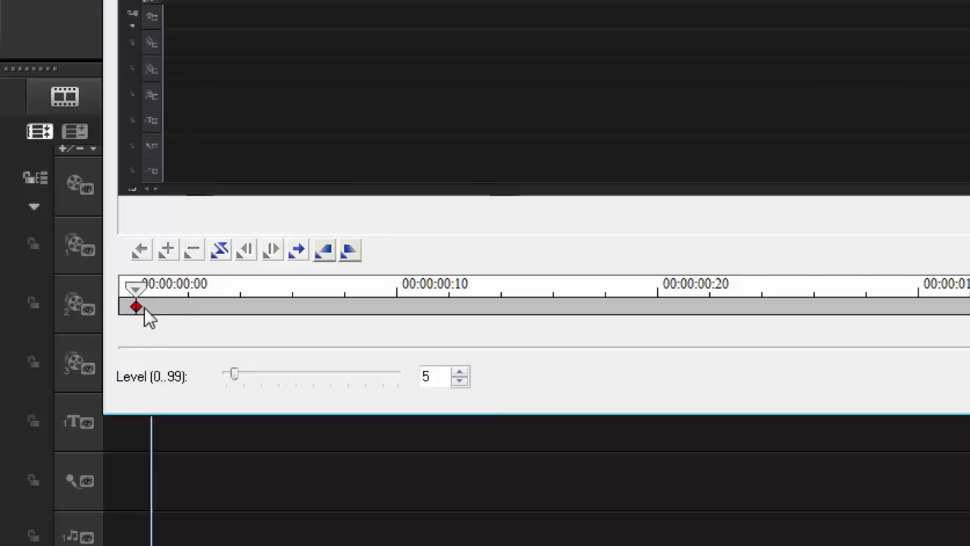
Copy the first keyframe's level to all later keyframes and confirm the Water Flow settings.
right_click(136, 306)
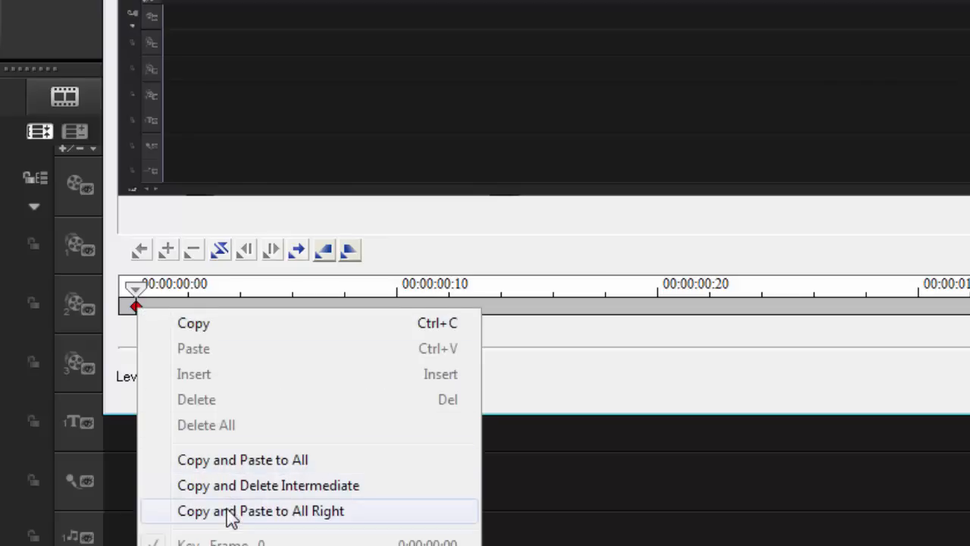
click(261, 510)
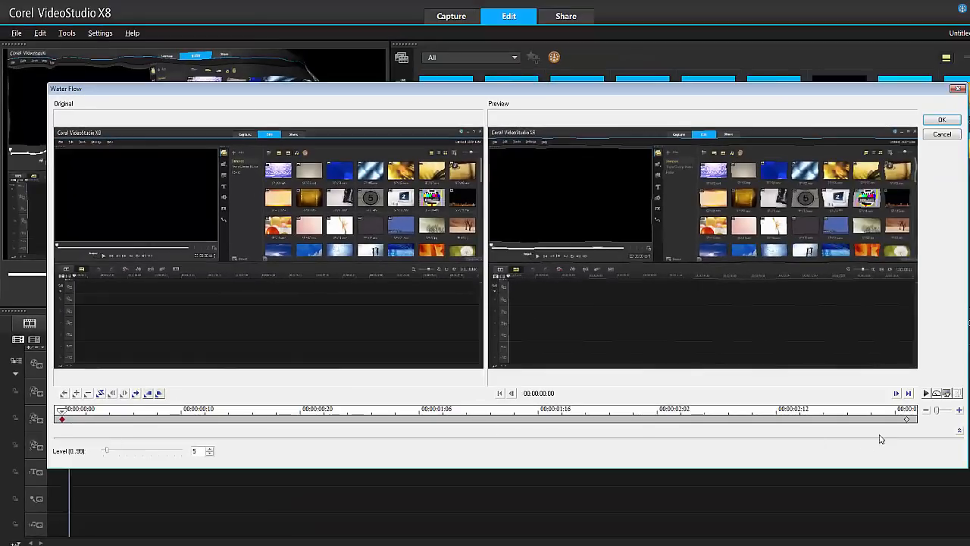
mouse_move(287, 465)
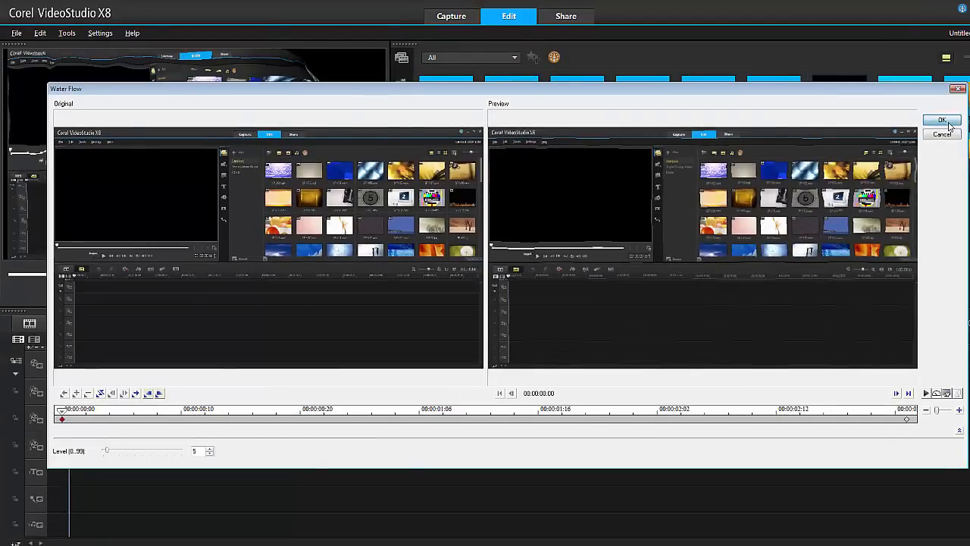
click(942, 121)
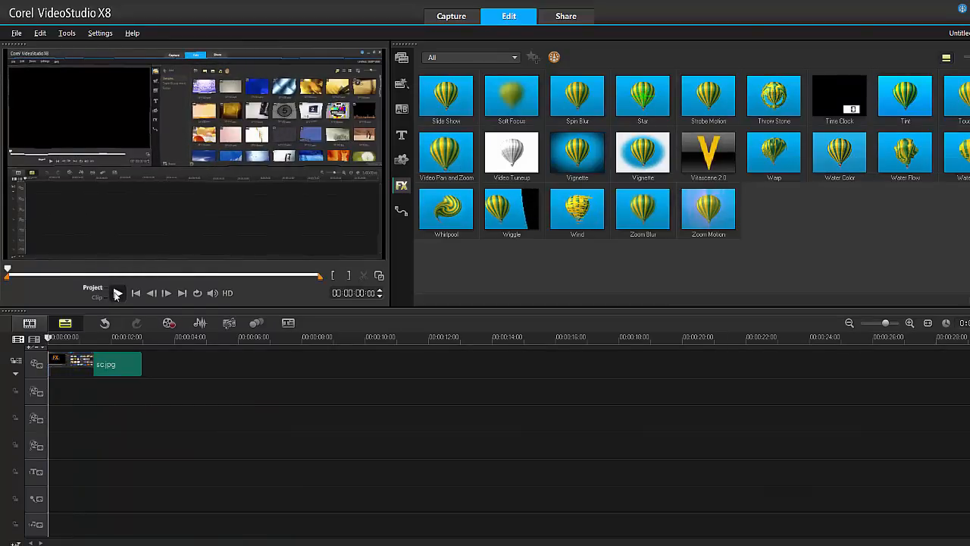
Replay the page-turn preview a few times to judge how fast the peel plays.
click(118, 294)
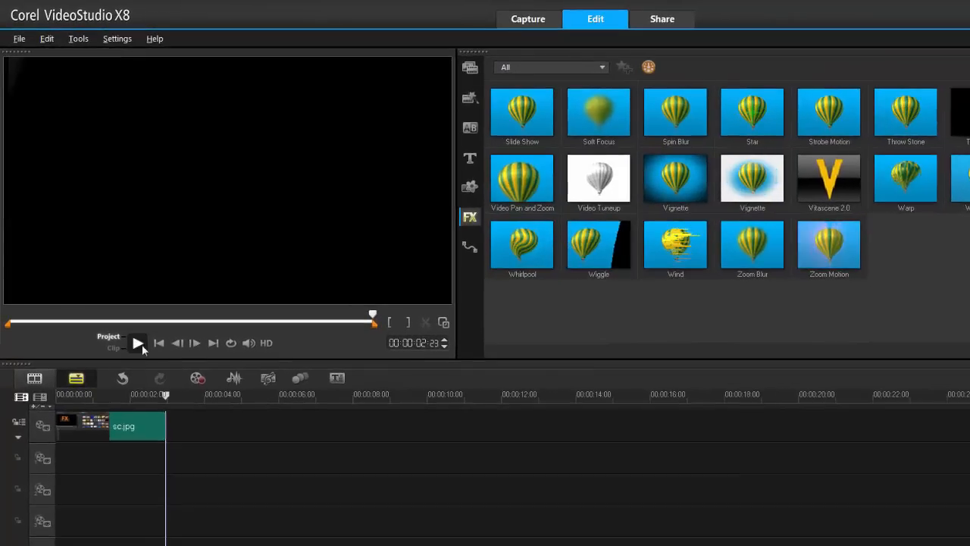
click(138, 343)
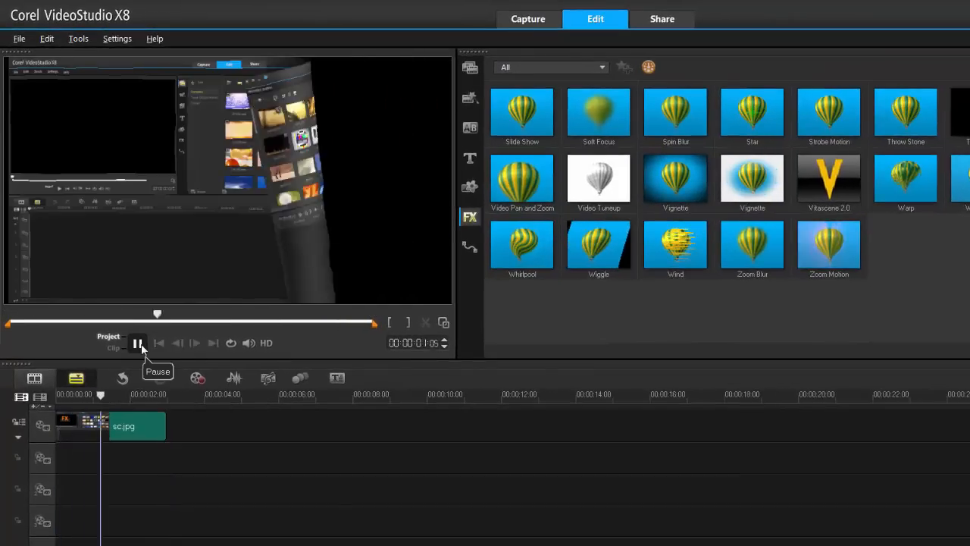
click(139, 342)
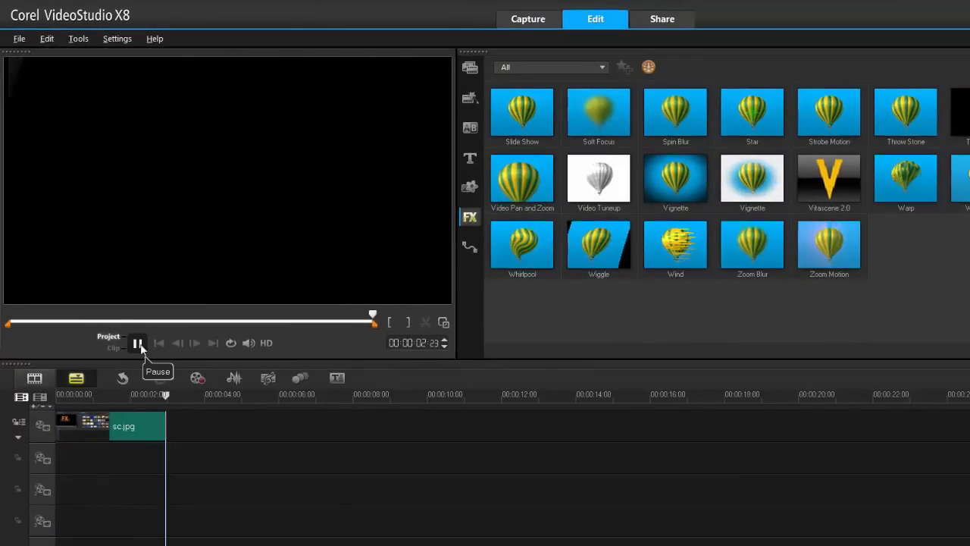
click(139, 343)
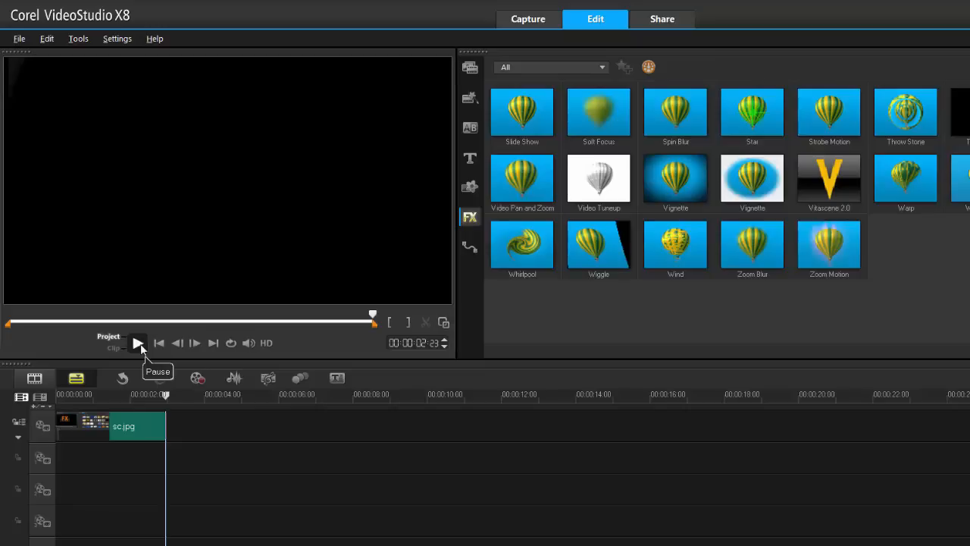
click(137, 342)
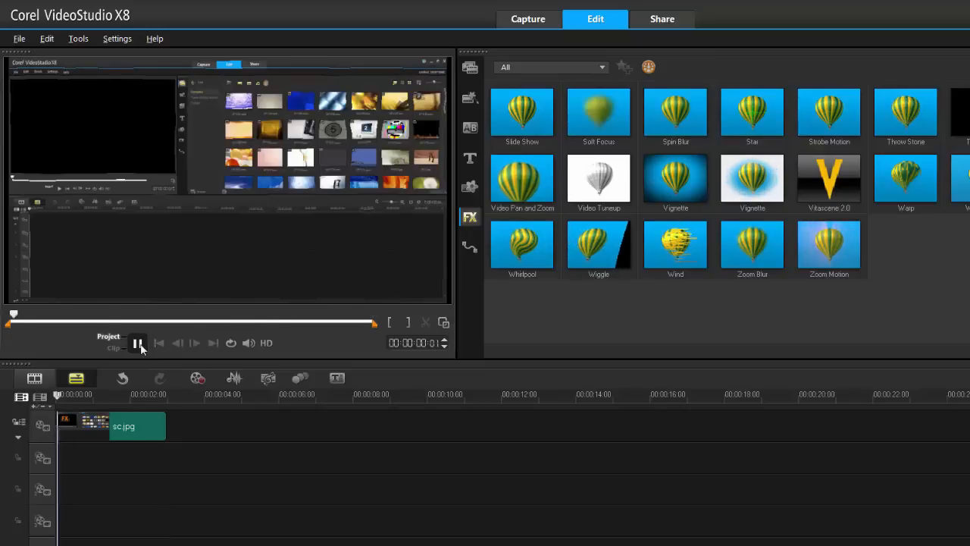
click(140, 342)
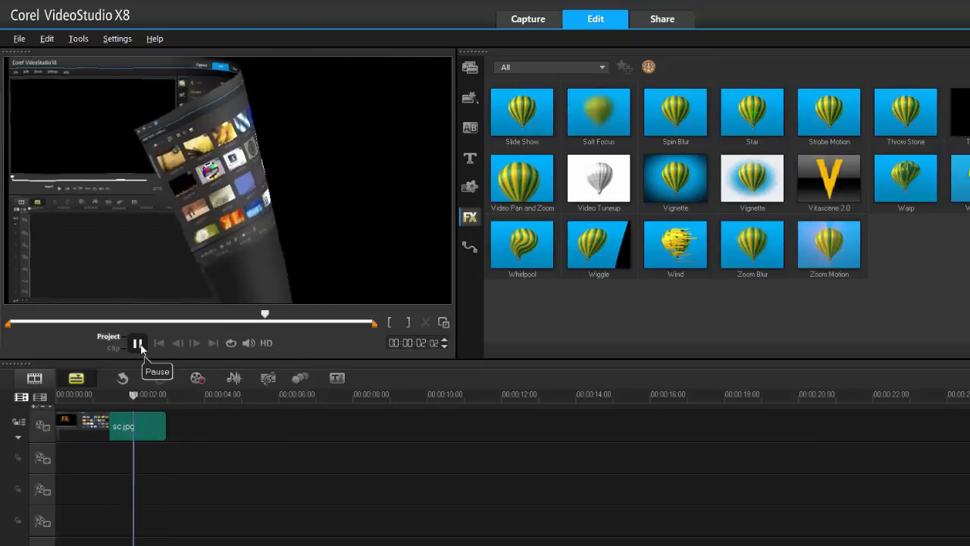
Stretch the sc.jpg clip's right edge from about 2 to roughly 5 seconds and scrub near its end.
click(140, 343)
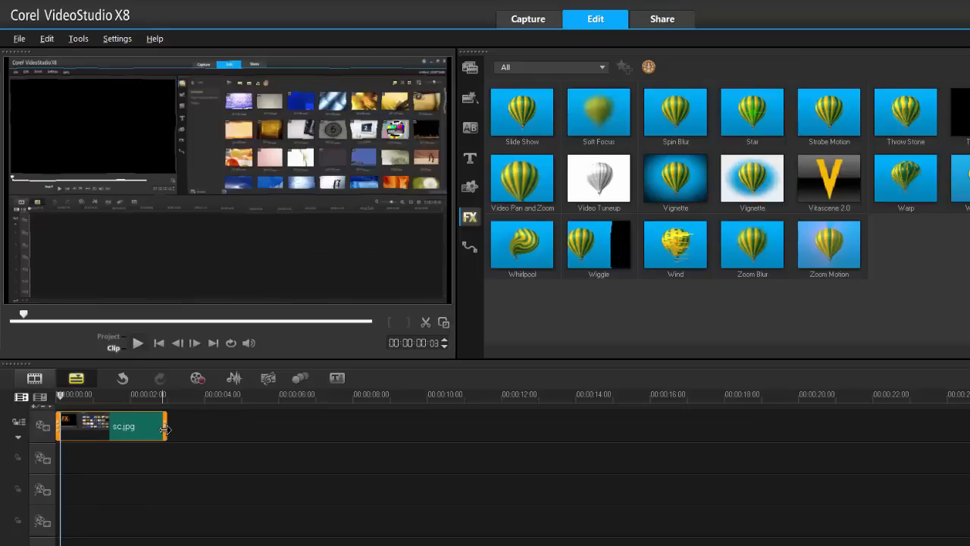
drag(165, 426, 235, 426)
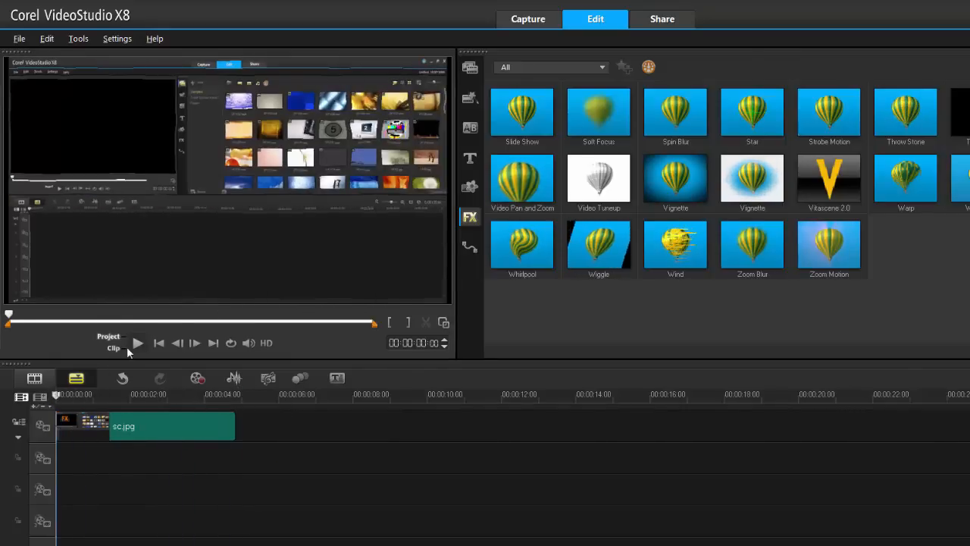
click(137, 343)
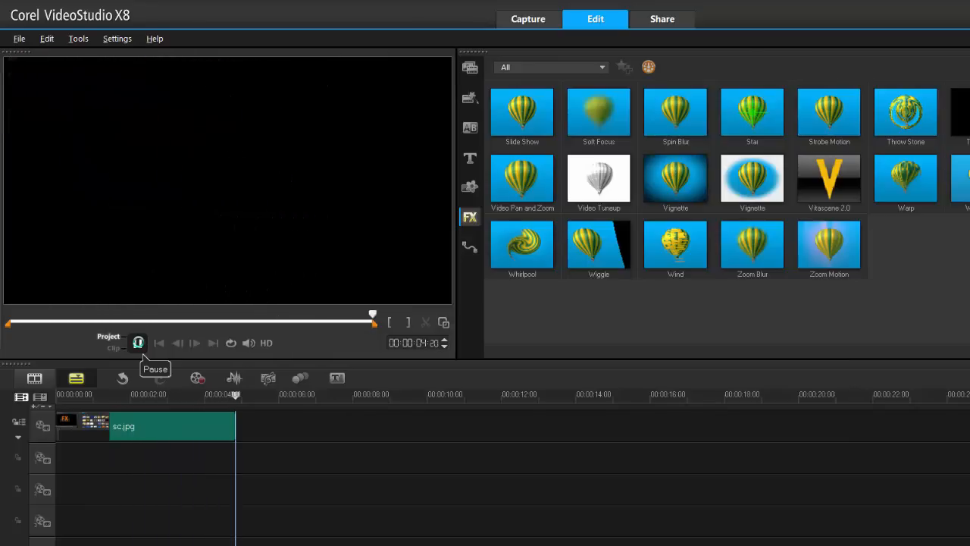
click(138, 343)
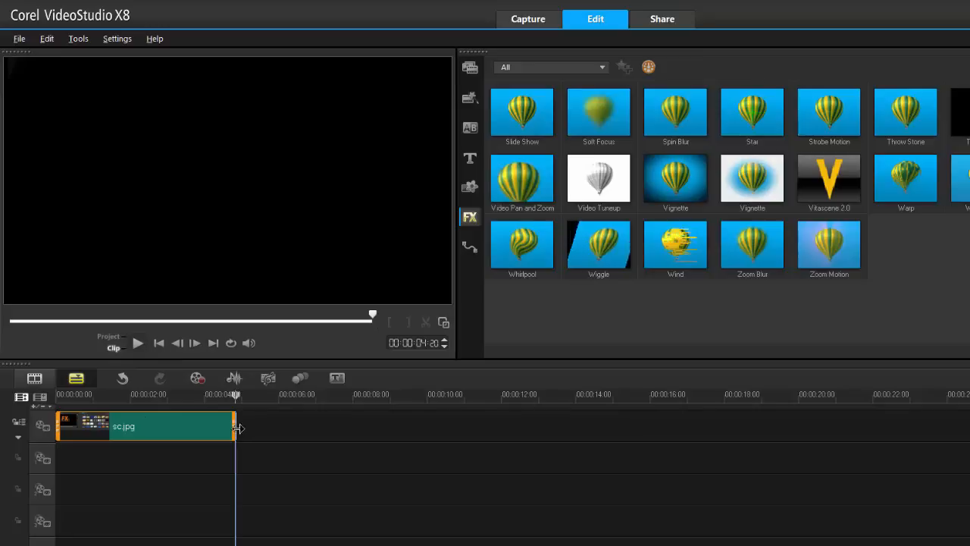
drag(234, 426, 288, 426)
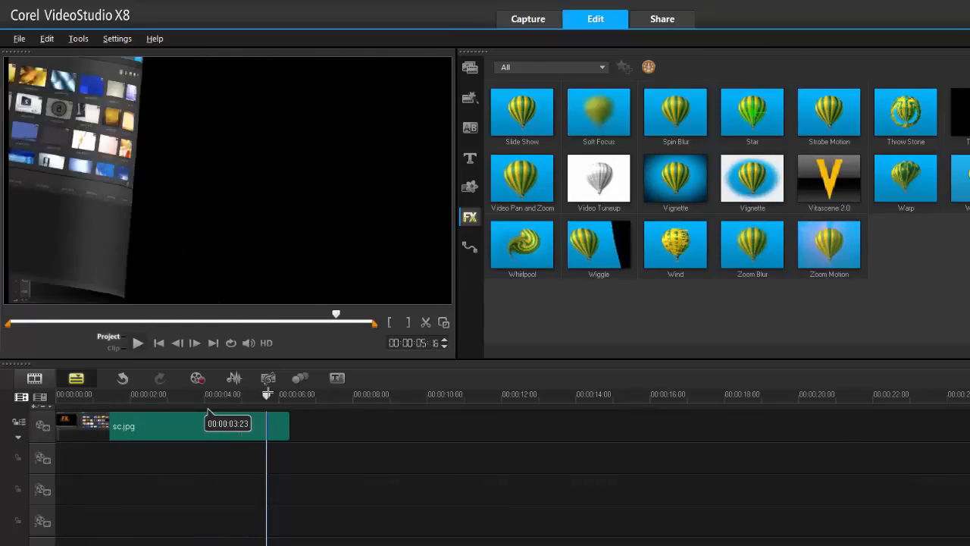
drag(267, 391, 281, 391)
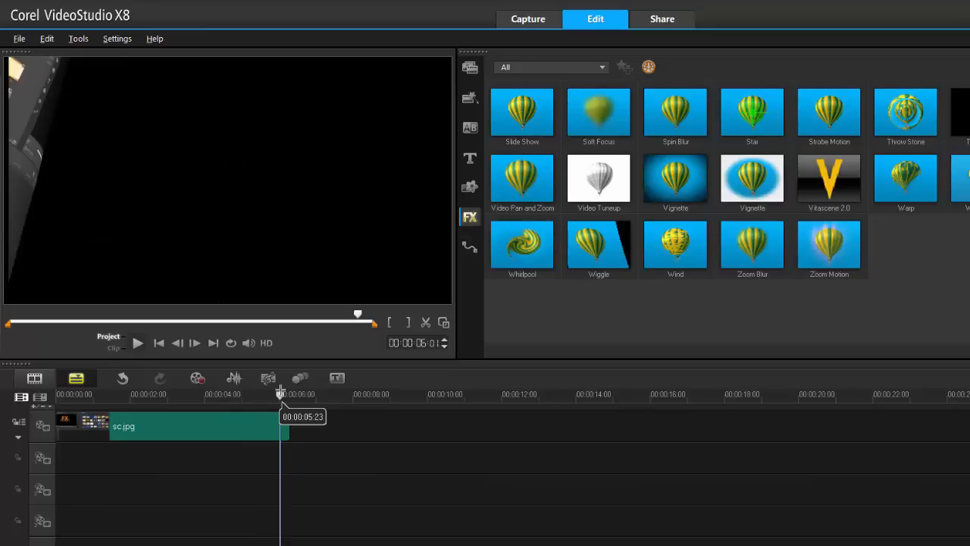
mouse_move(39, 97)
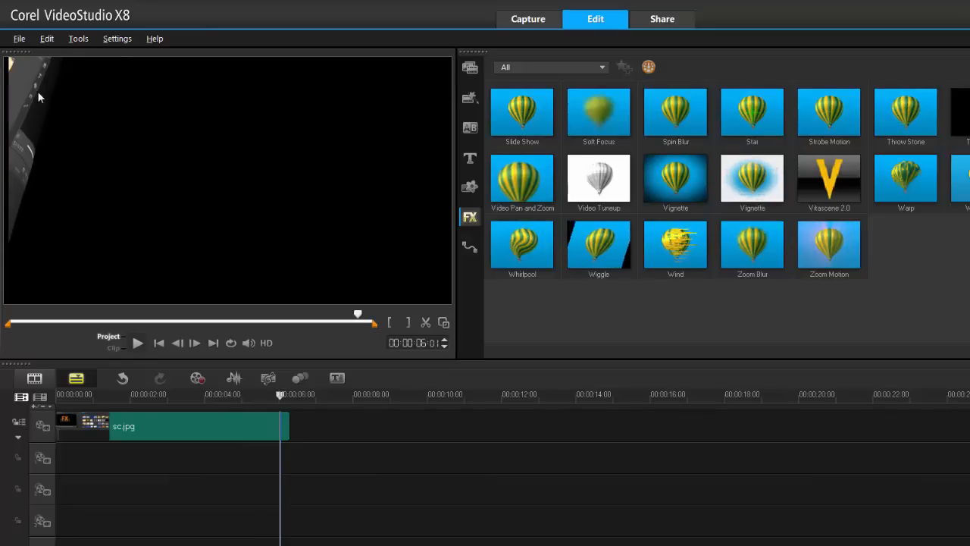
mouse_move(34, 116)
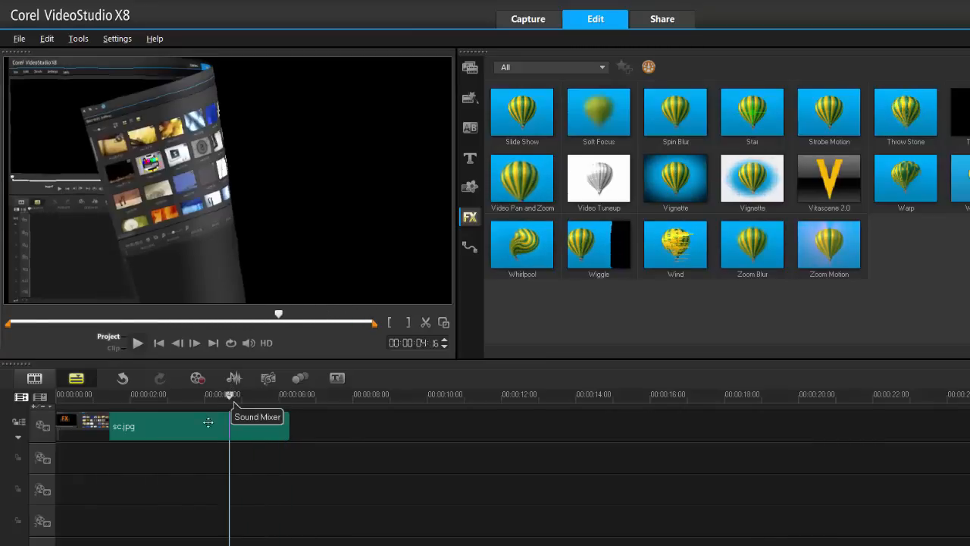
Reopen the Boris Graffiti filter settings for the lengthened sc.jpg clip.
click(167, 424)
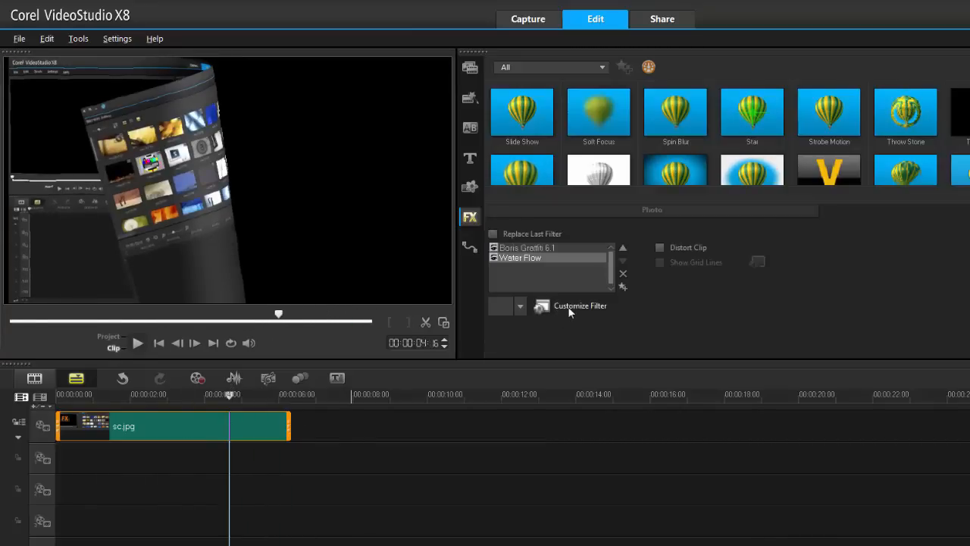
click(579, 306)
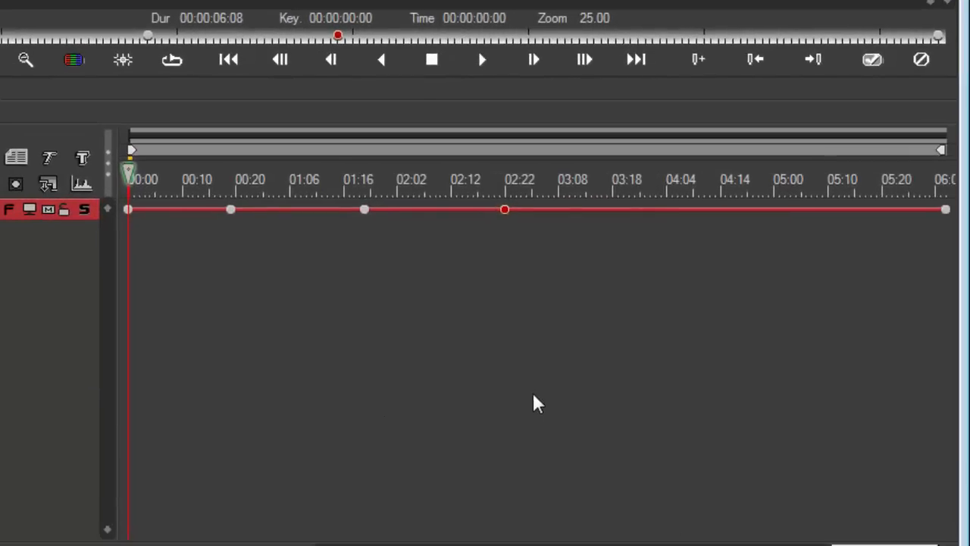
mouse_move(949, 220)
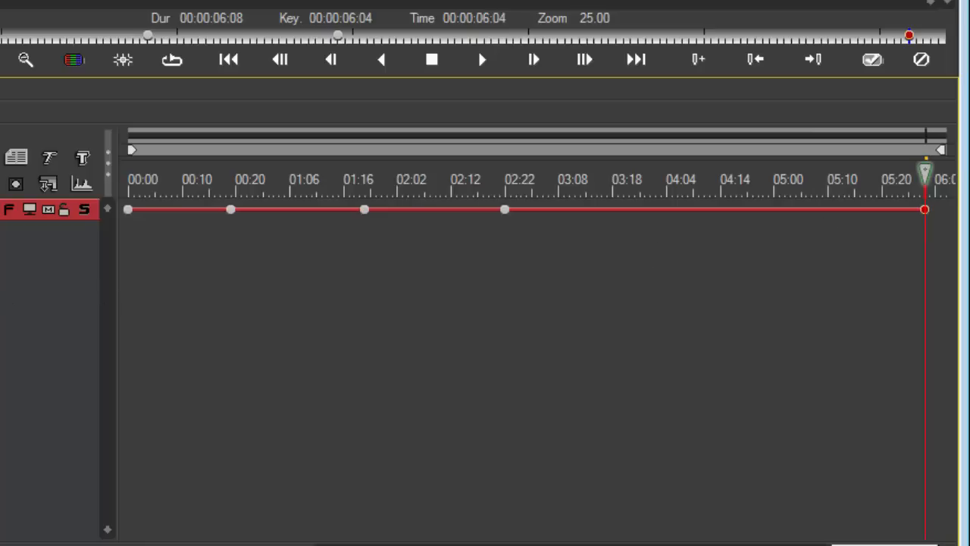
mouse_move(721, 506)
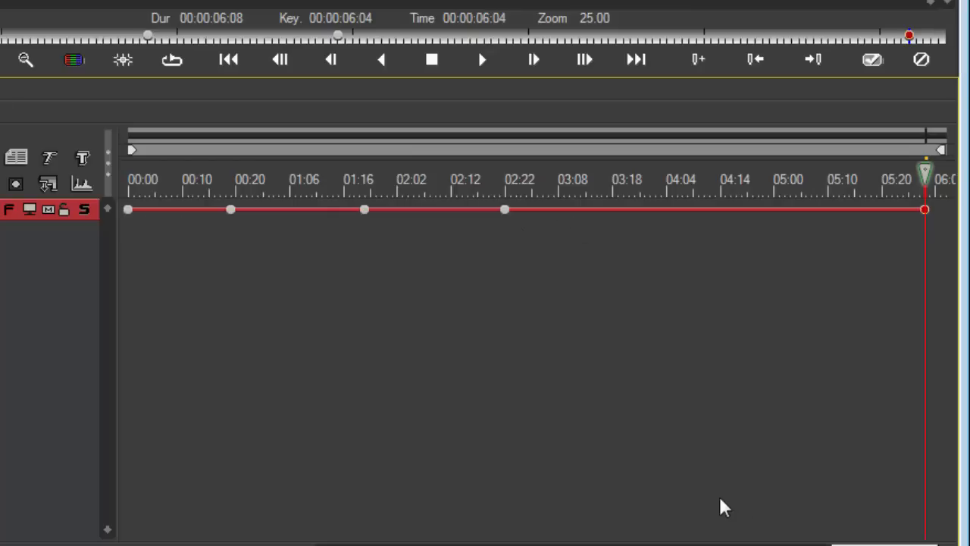
mouse_move(750, 473)
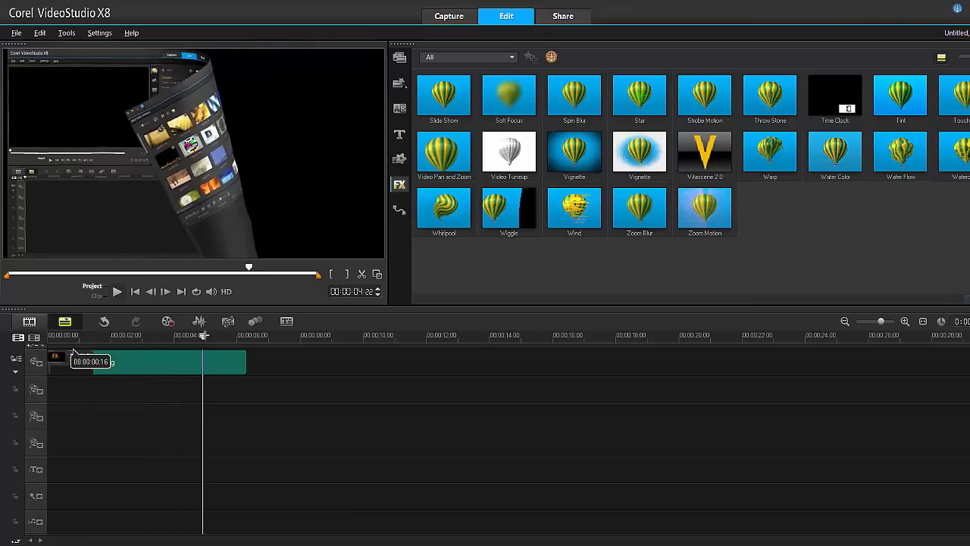
click(118, 291)
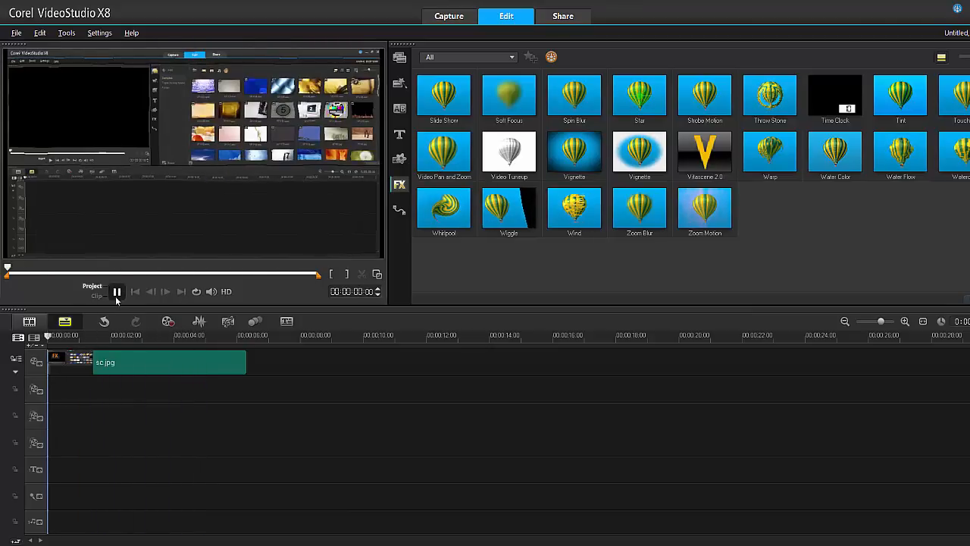
click(117, 291)
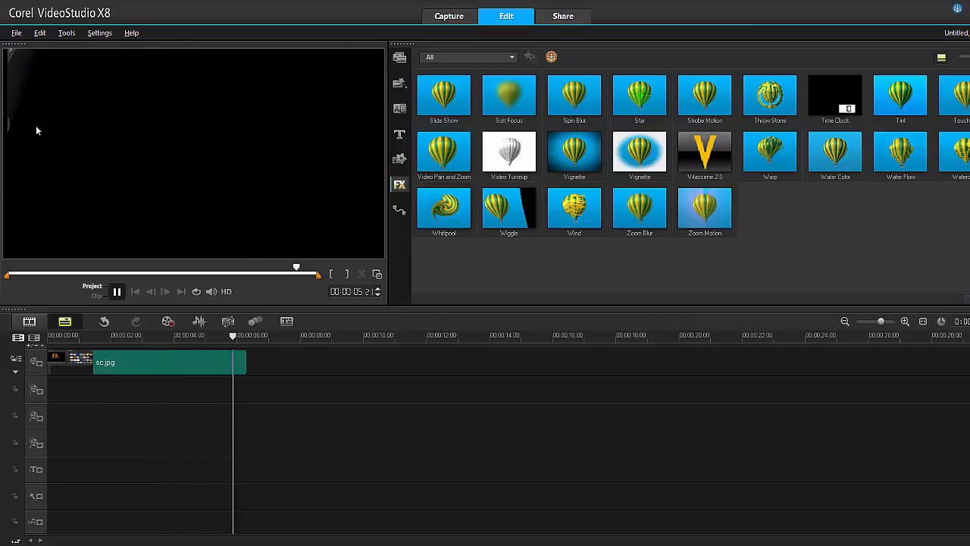
click(117, 291)
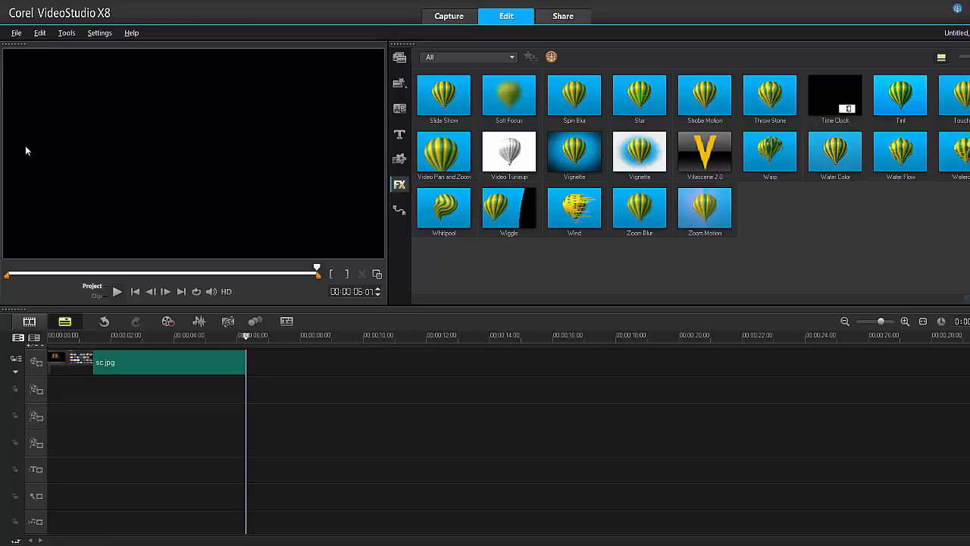